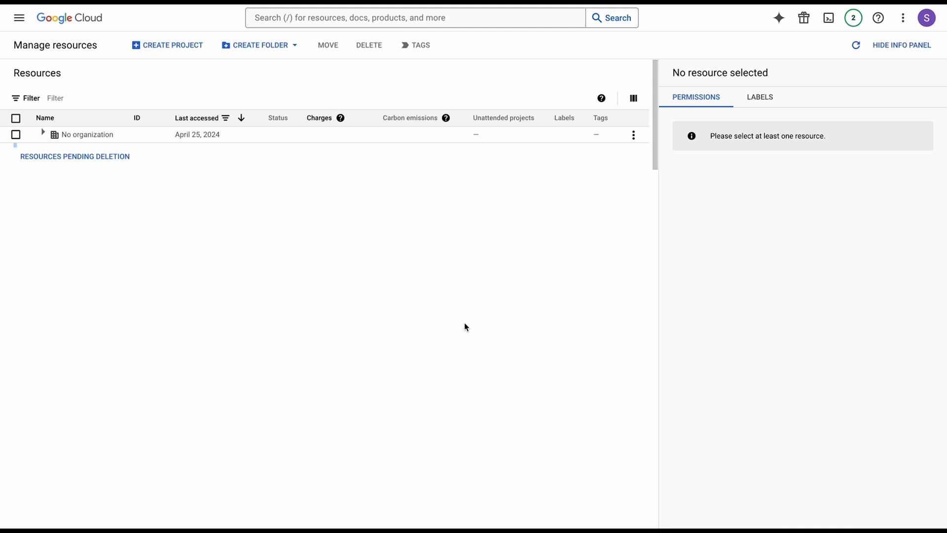
pyautogui.moveTo(193, 255)
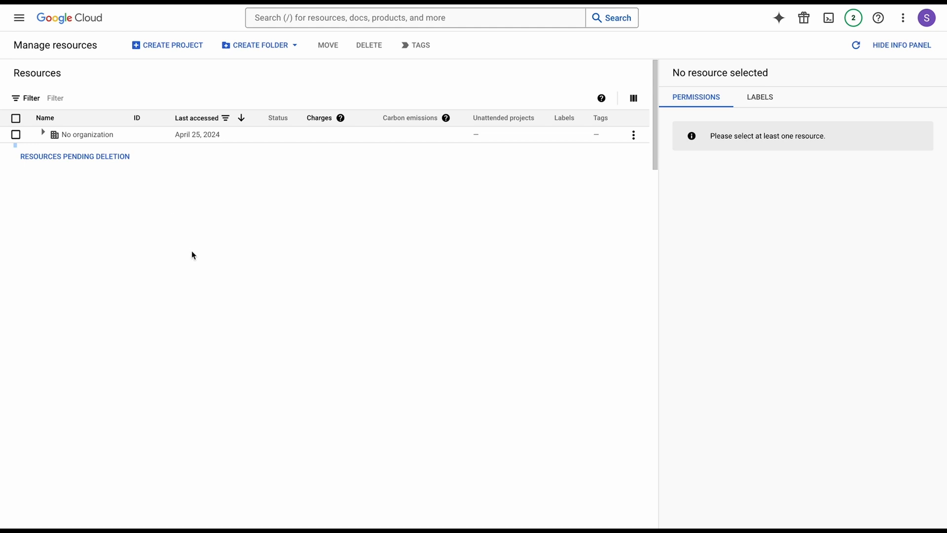
pyautogui.moveTo(87, 28)
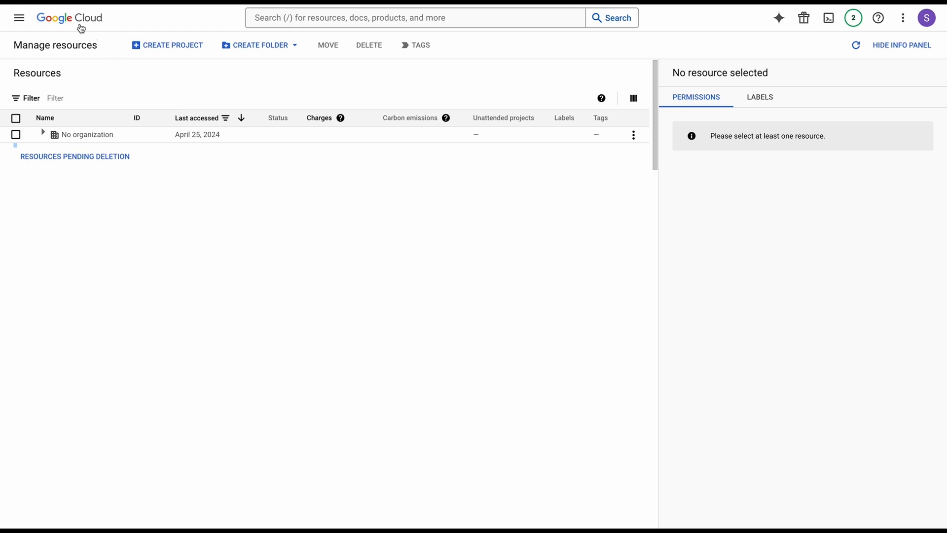
pyautogui.moveTo(140, 244)
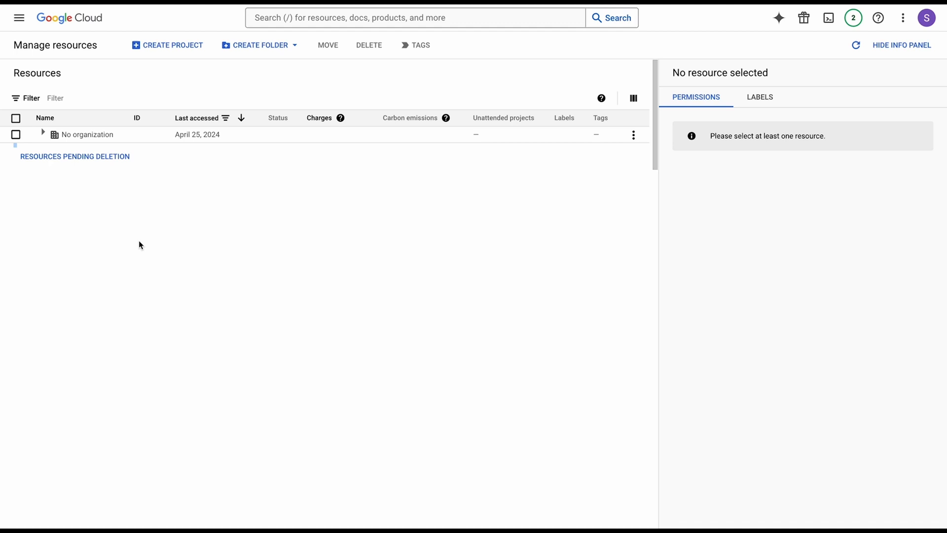
pyautogui.moveTo(144, 77)
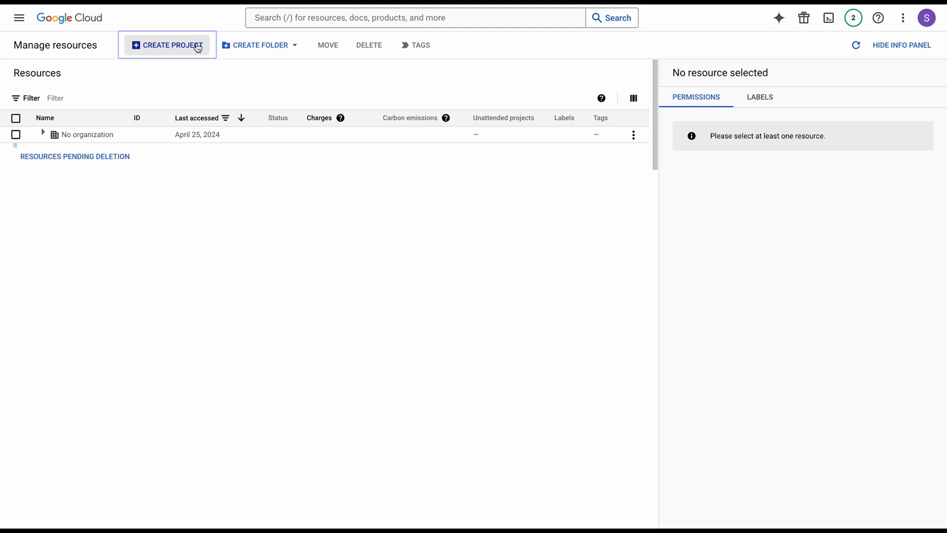
# - Create a new project named Tutor LMS and reach its dashboard via the navigation menu
pyautogui.click(170, 45)
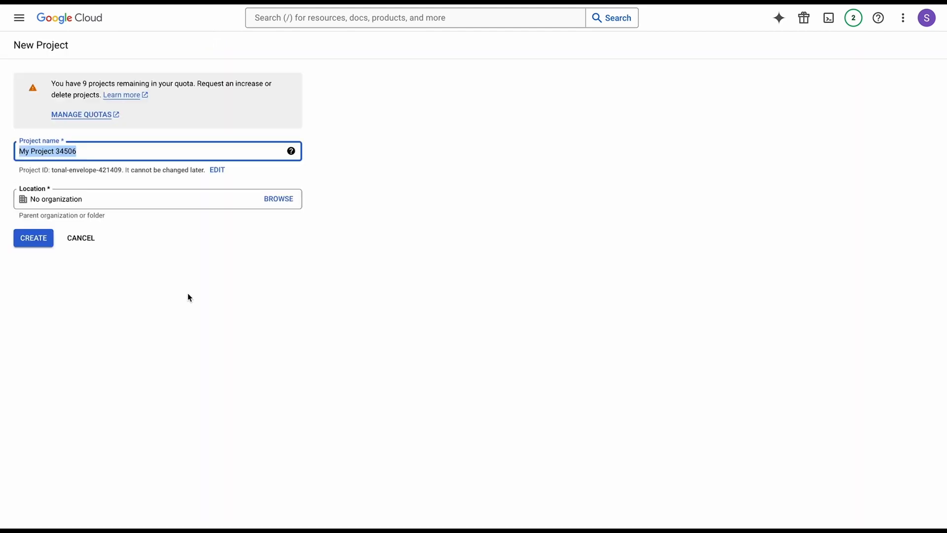
pyautogui.write('Tutor')
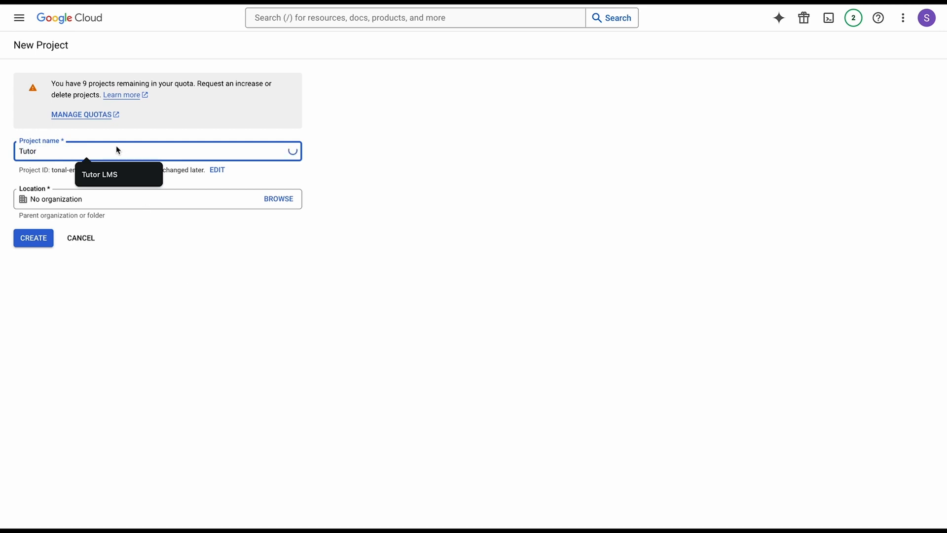
pyautogui.click(34, 238)
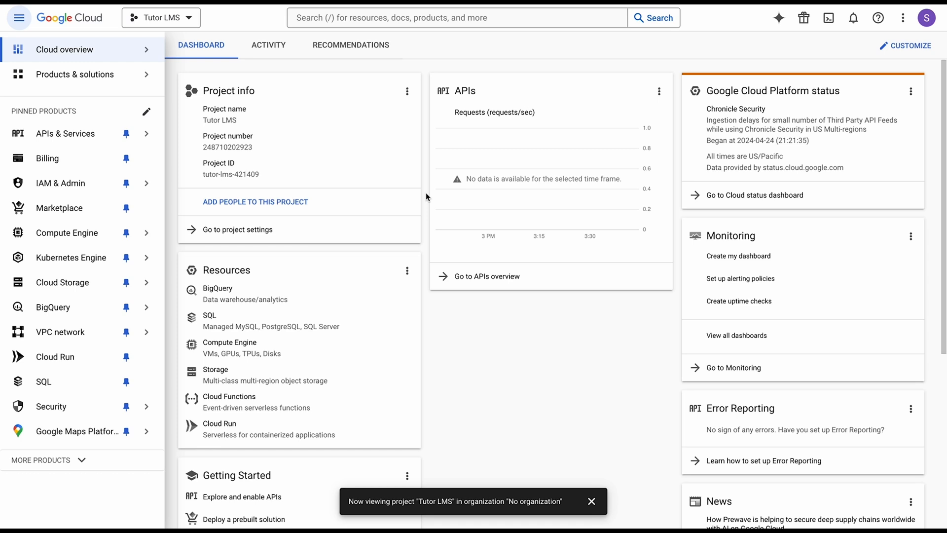
pyautogui.click(65, 133)
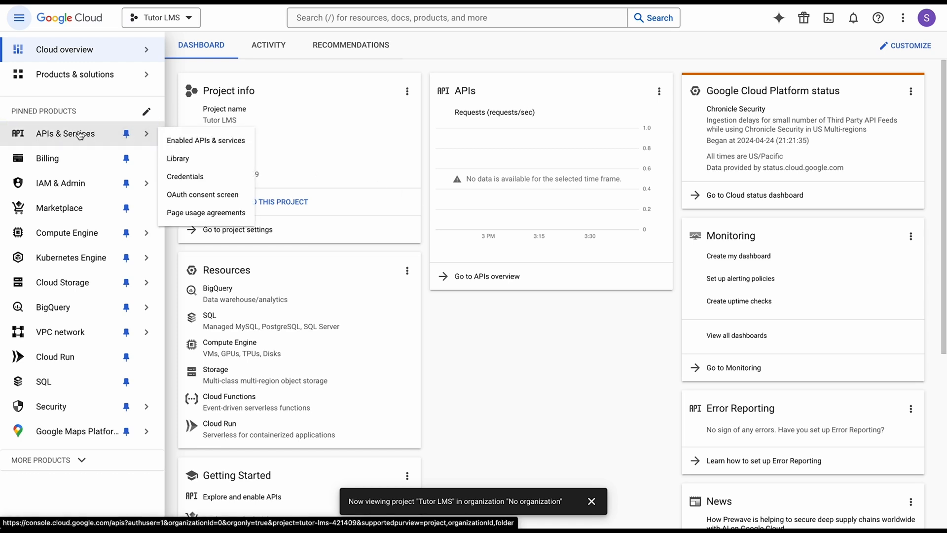
# - Search the API Library for classroom and enable the Google Classroom API
pyautogui.click(65, 134)
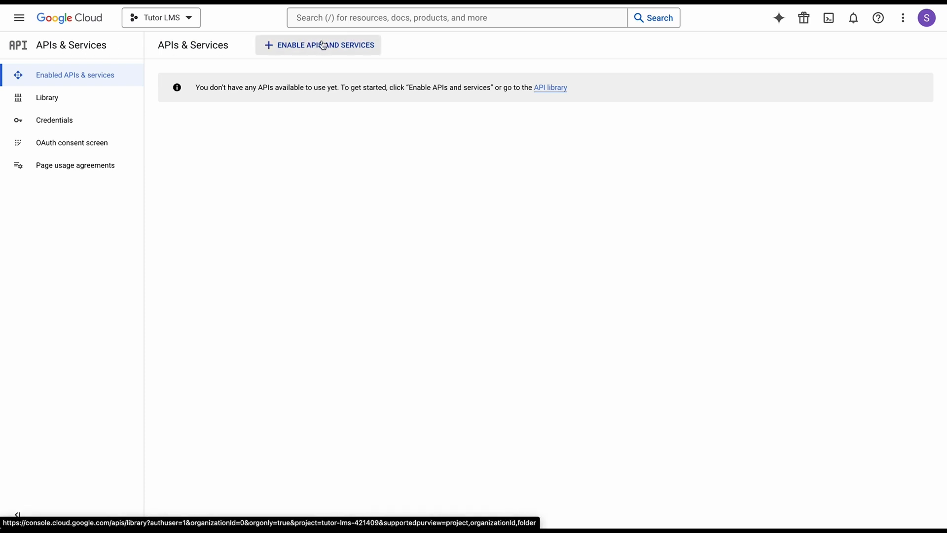
pyautogui.click(323, 45)
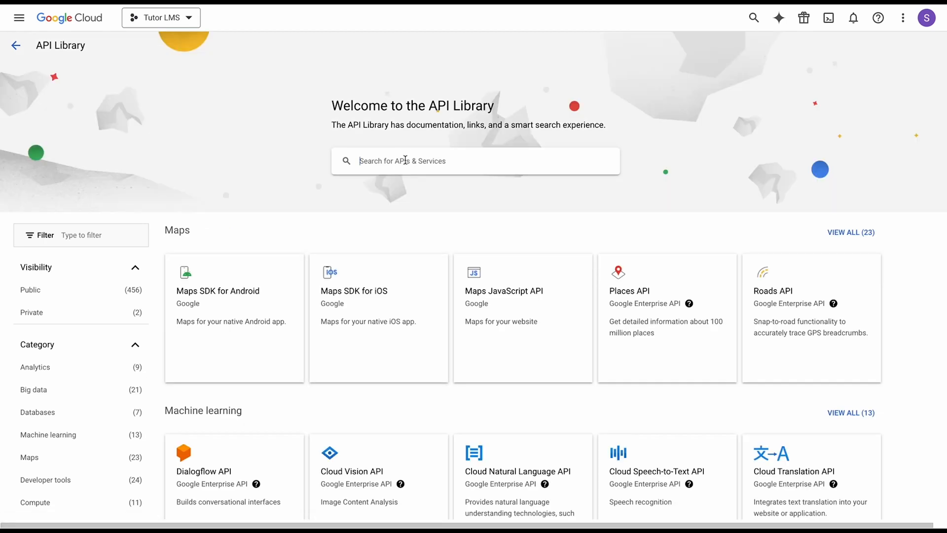
pyautogui.write('classroom')
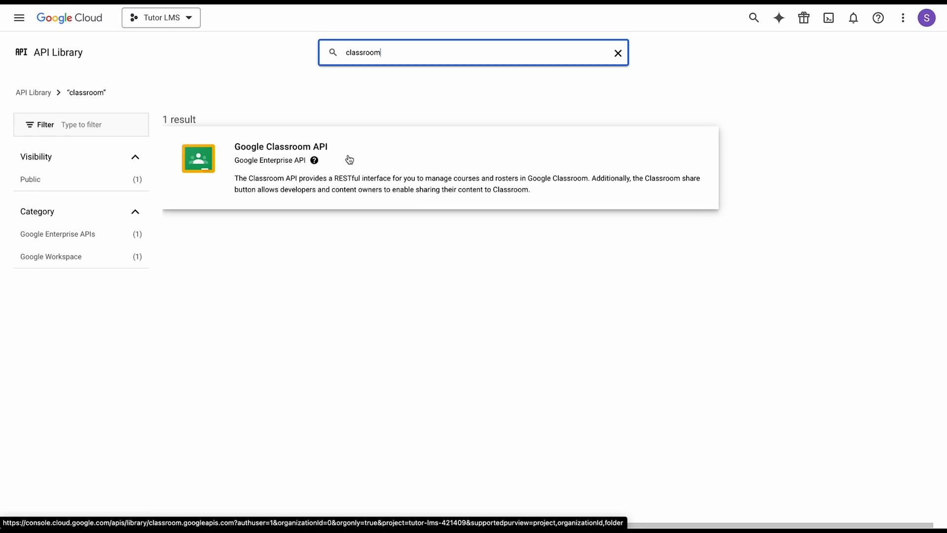
pyautogui.click(280, 146)
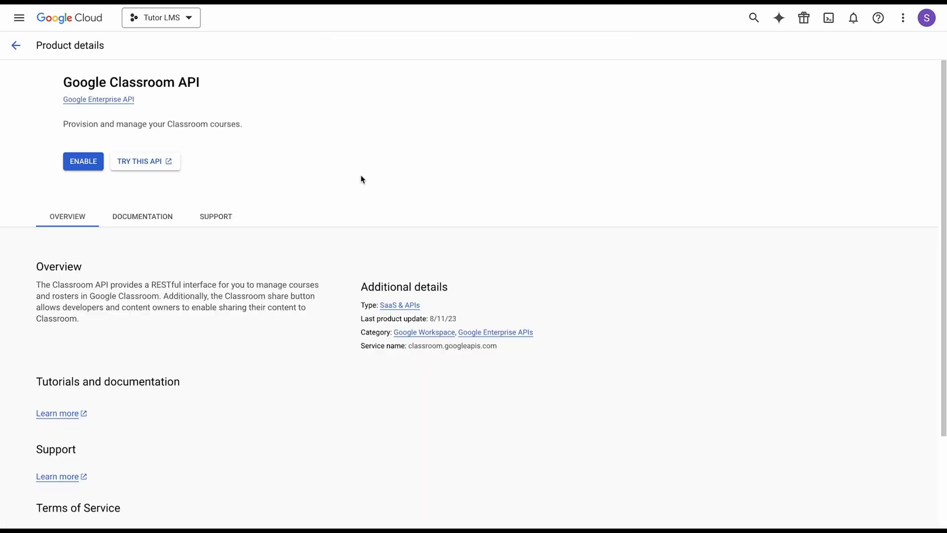
pyautogui.click(82, 162)
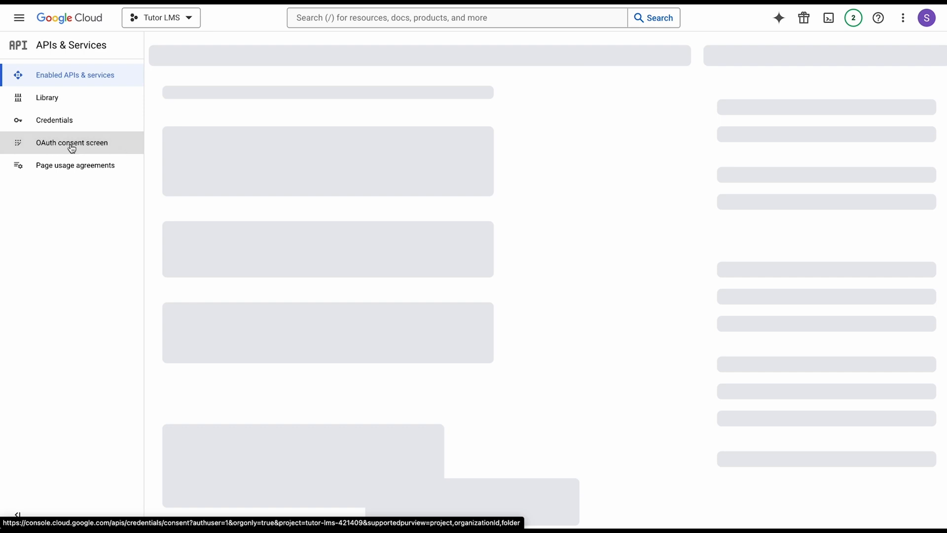
# - Start an External user-type OAuth consent screen registration
pyautogui.click(71, 142)
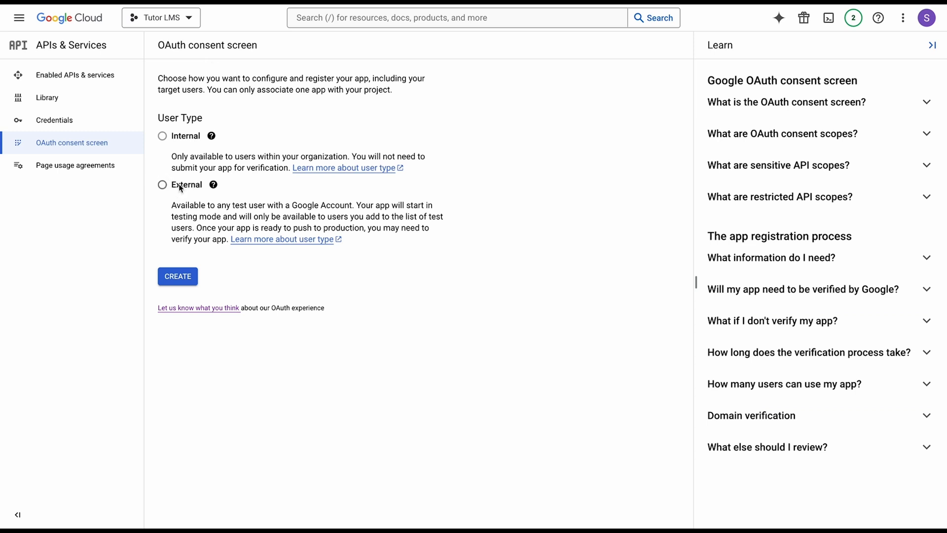
pyautogui.click(162, 185)
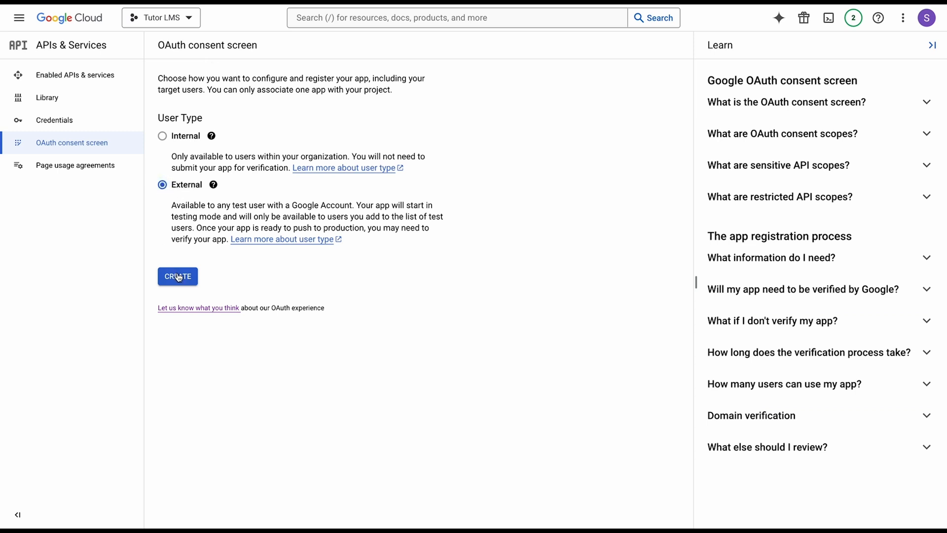
pyautogui.click(178, 276)
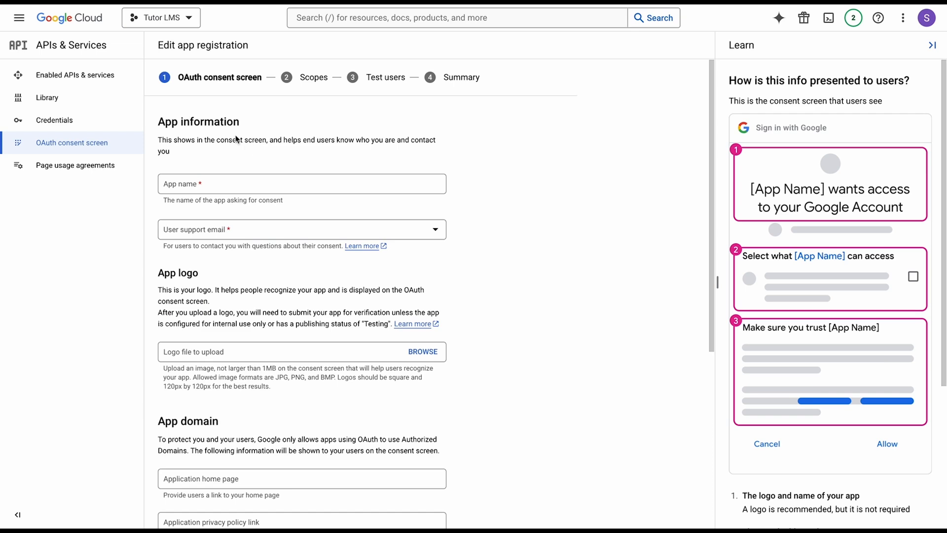
pyautogui.scroll(-3)
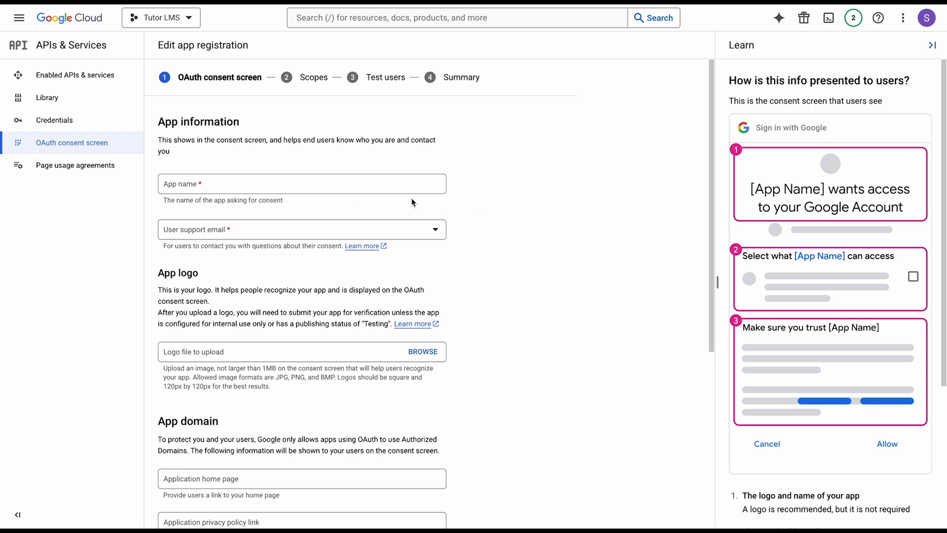
pyautogui.moveTo(179, 176)
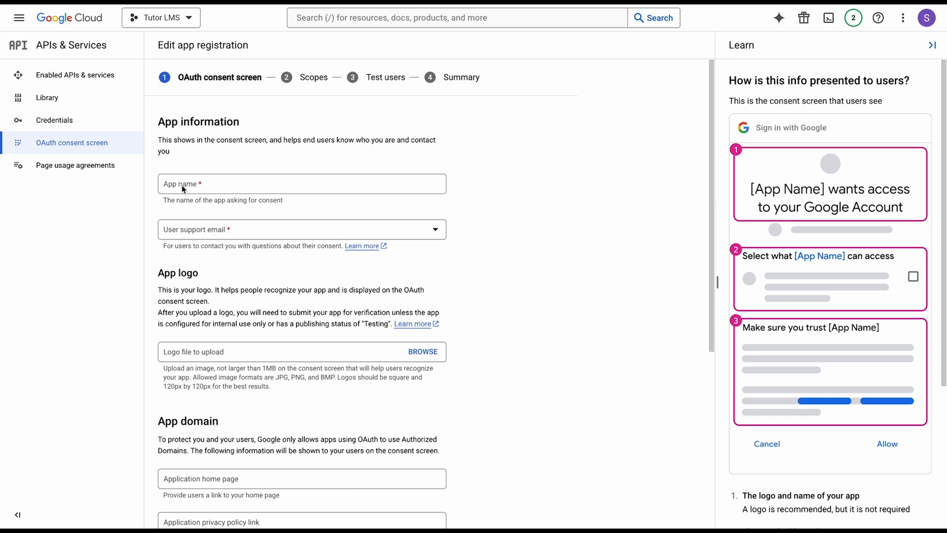
# - Name the app Tutor LMS classroom with contact emails and continue to Scopes
pyautogui.write('T')
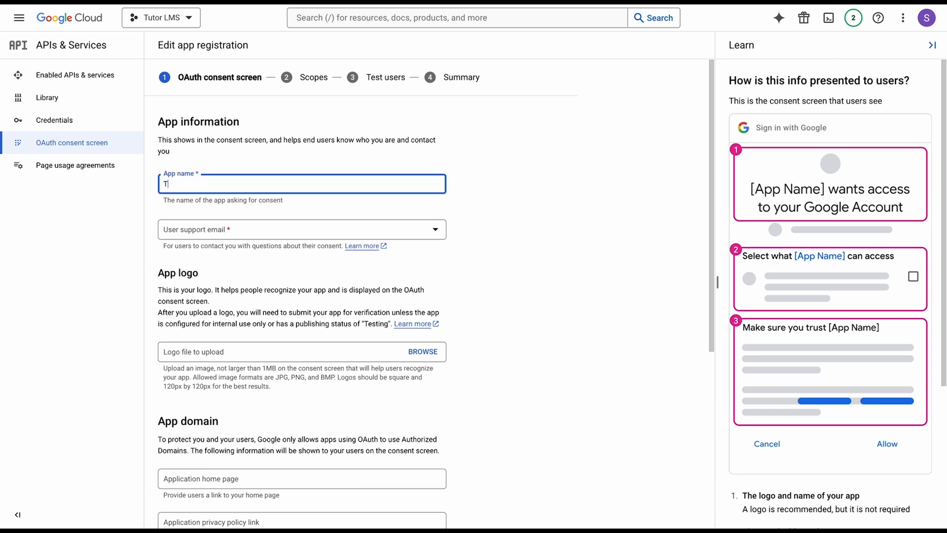
pyautogui.write('utor LMS')
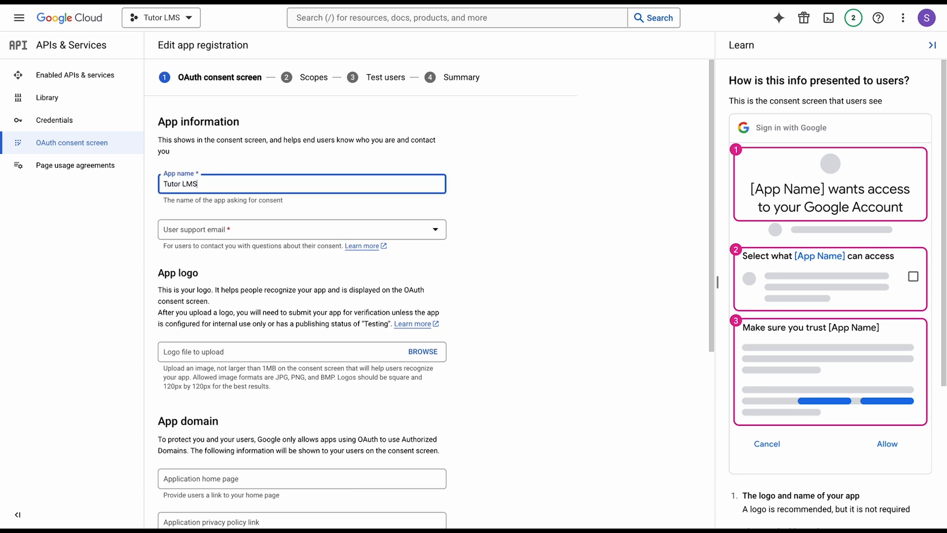
pyautogui.write('classroom')
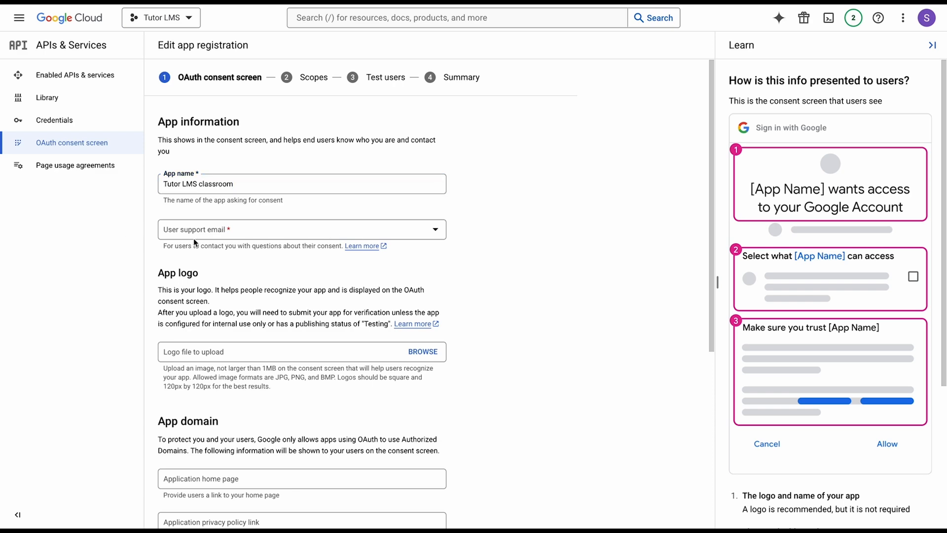
pyautogui.moveTo(237, 240)
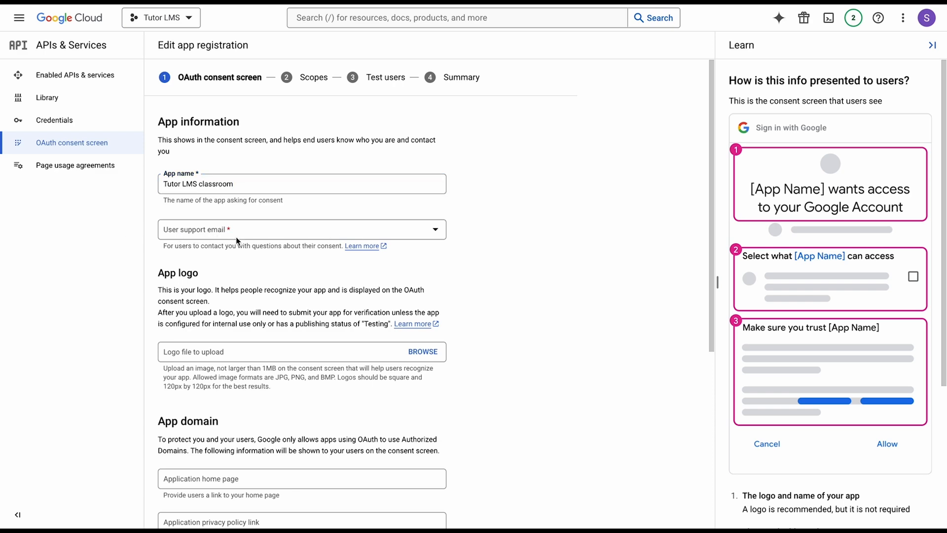
pyautogui.scroll(-3)
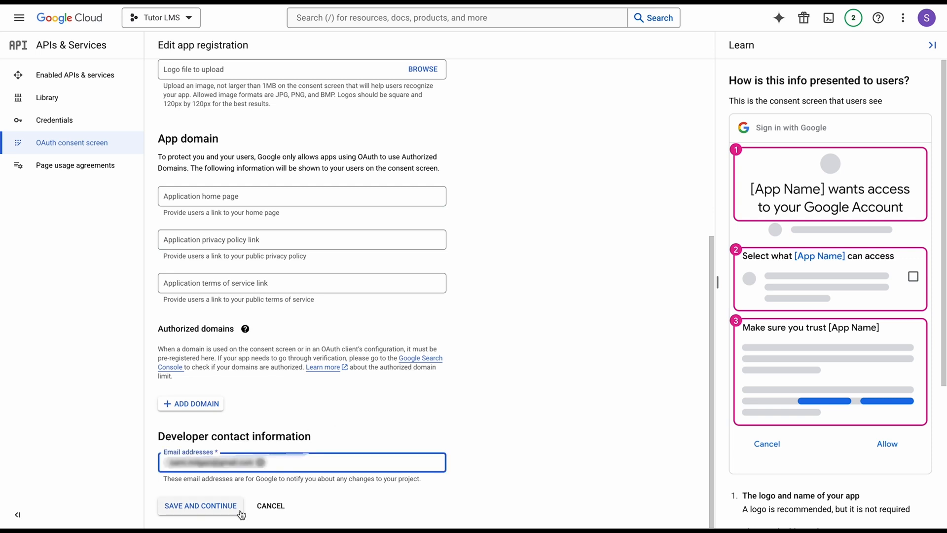
pyautogui.click(201, 505)
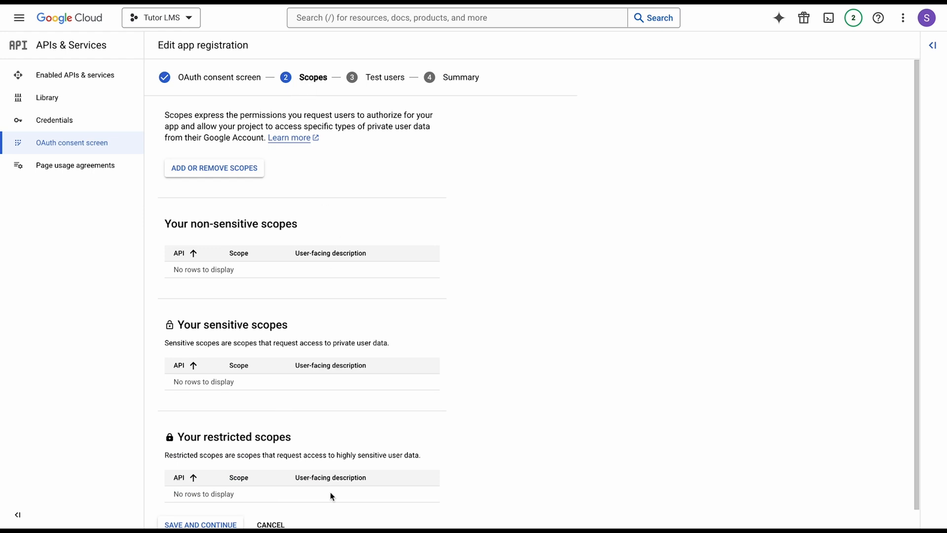
# - Skip scopes and test users, reaching the Tutor LMS classroom registration summary
pyautogui.scroll(-3)
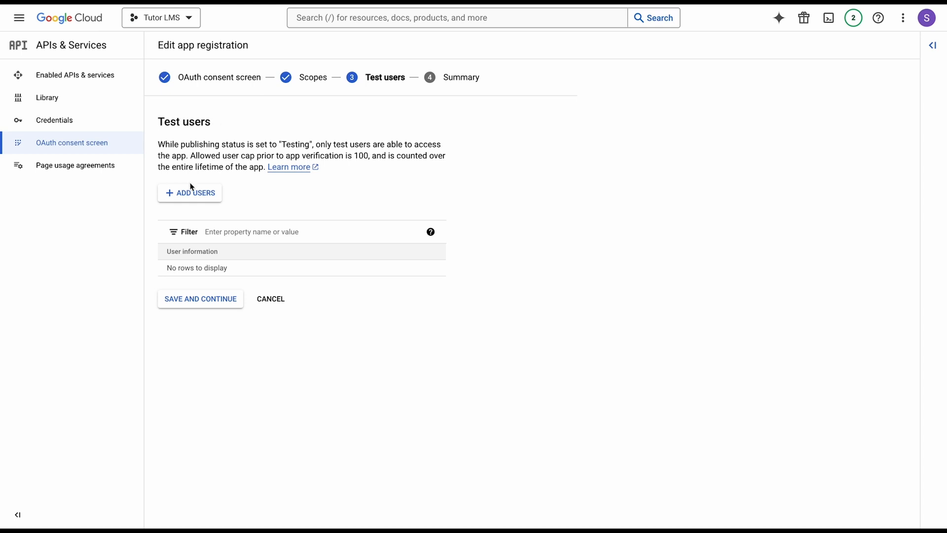
pyautogui.moveTo(219, 308)
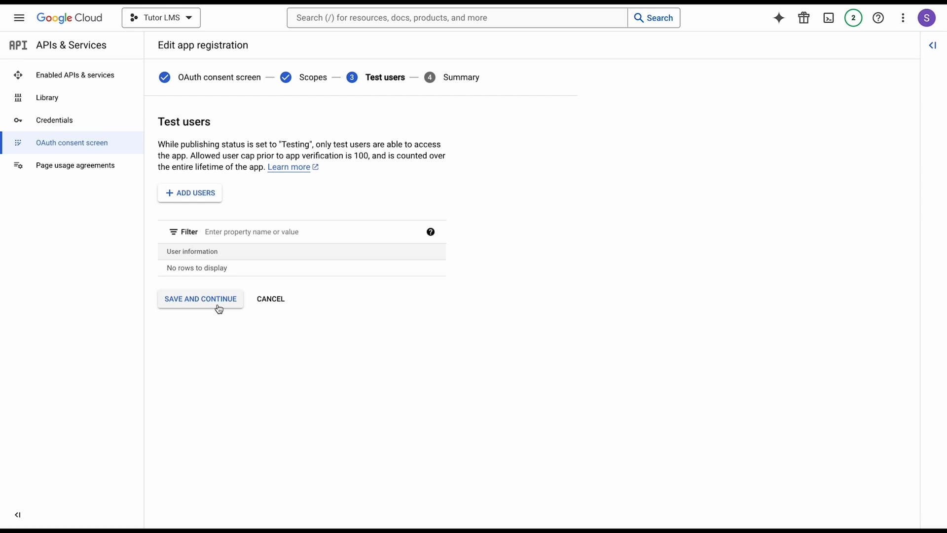
pyautogui.click(200, 299)
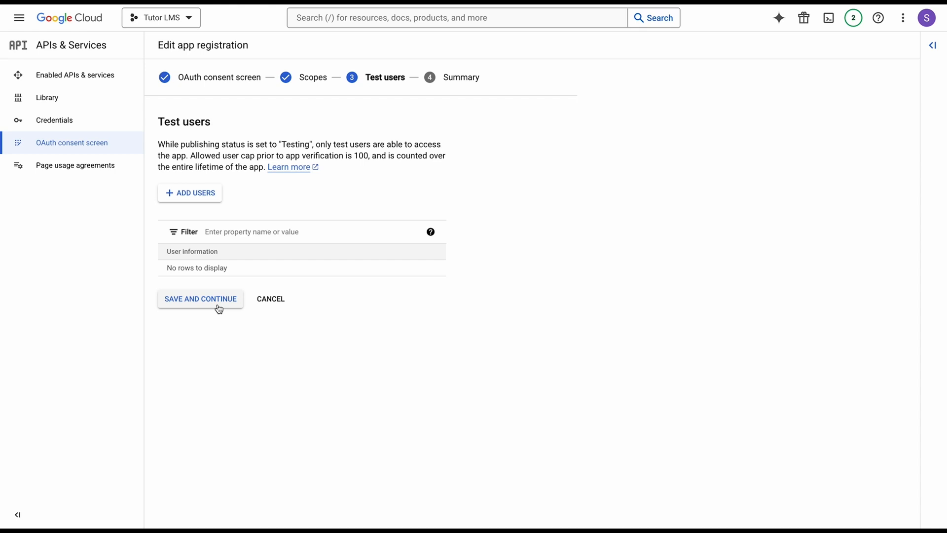
pyautogui.click(201, 298)
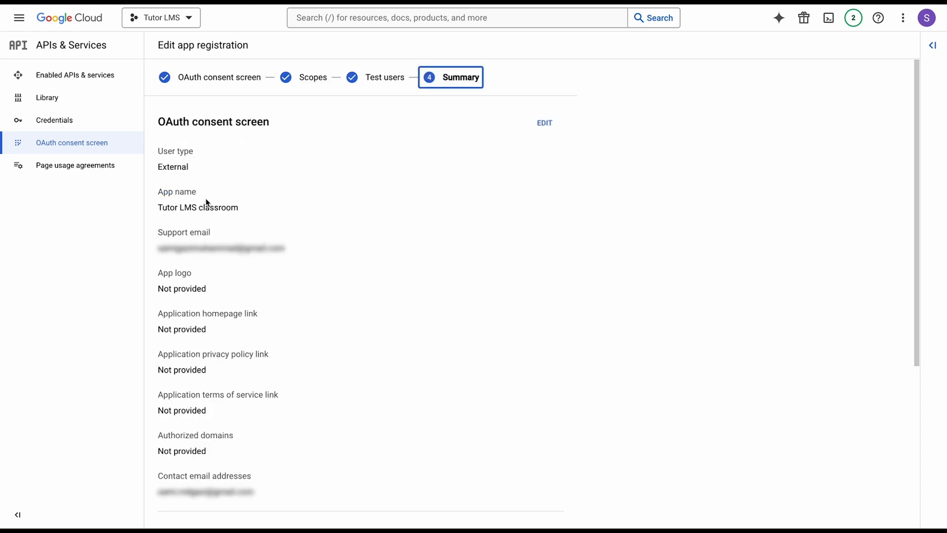
pyautogui.moveTo(317, 130)
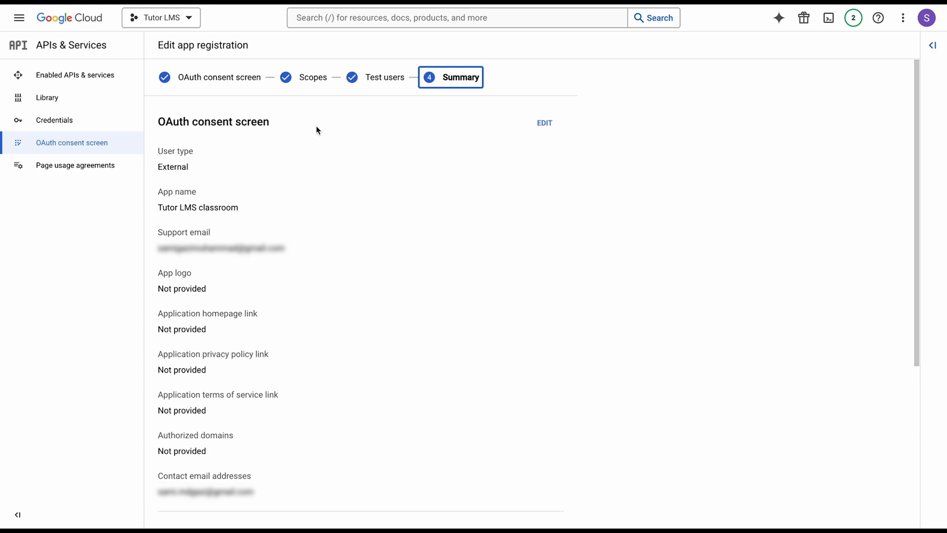
pyautogui.scroll(-3)
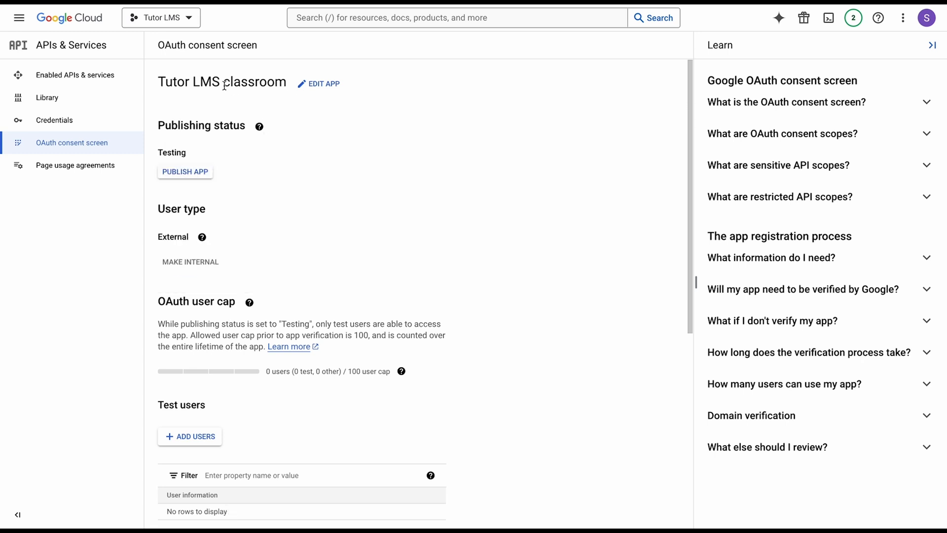
pyautogui.moveTo(158, 125)
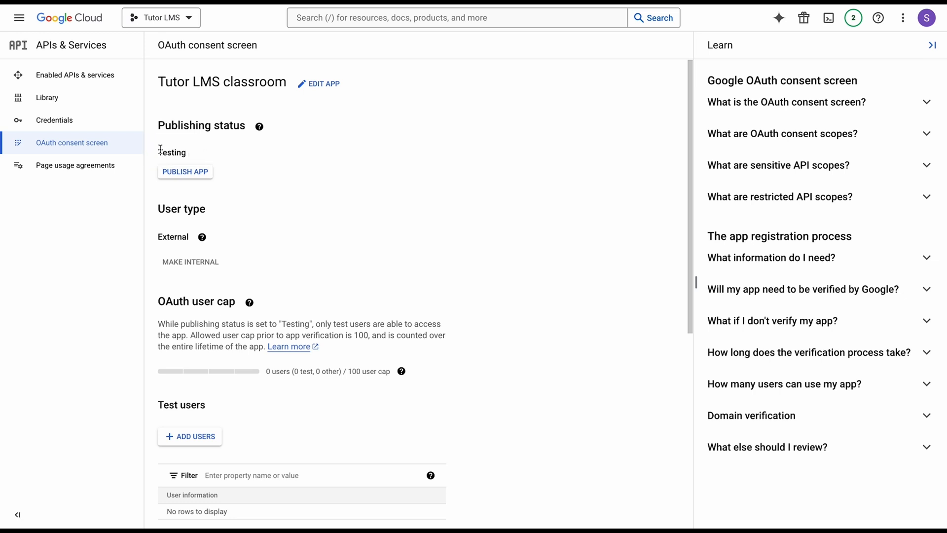
pyautogui.moveTo(201, 176)
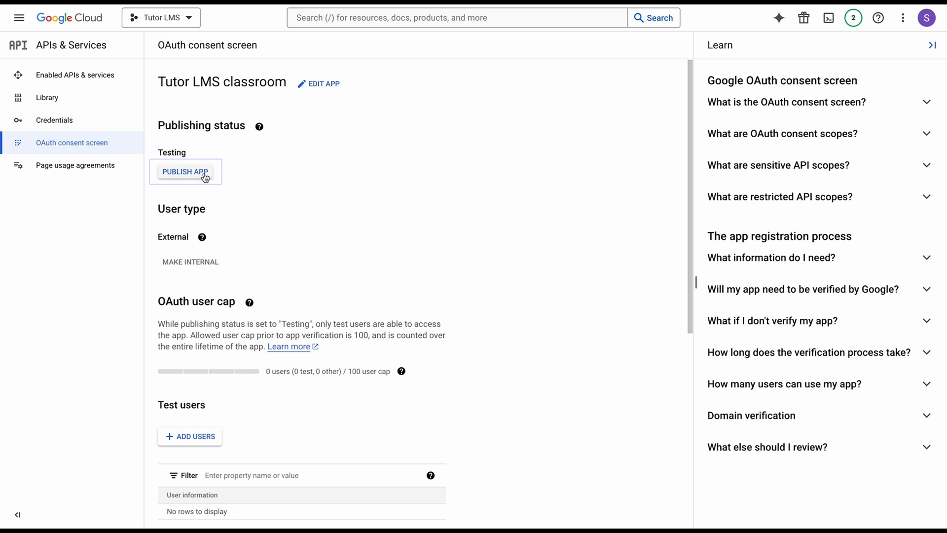
# - Push the Tutor LMS classroom app to production and go to the Credentials page
pyautogui.click(184, 172)
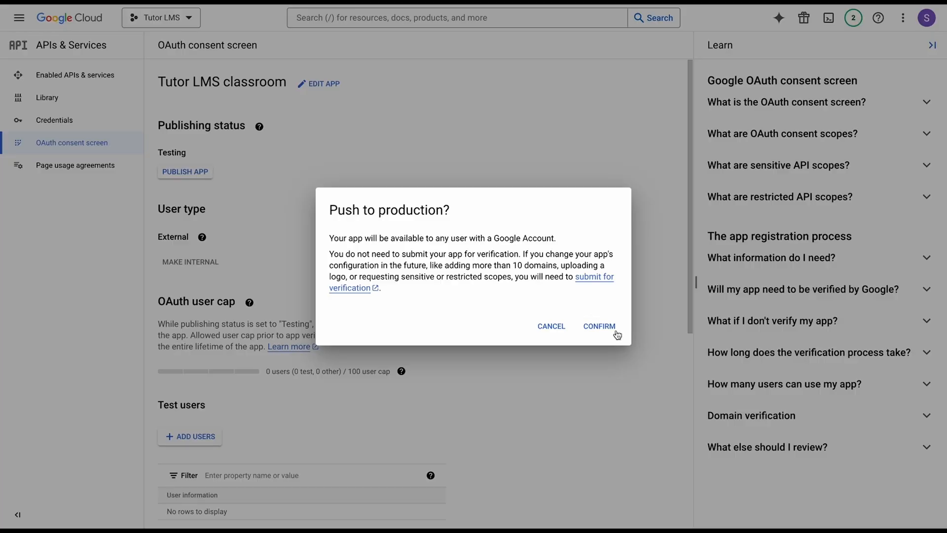
pyautogui.click(598, 326)
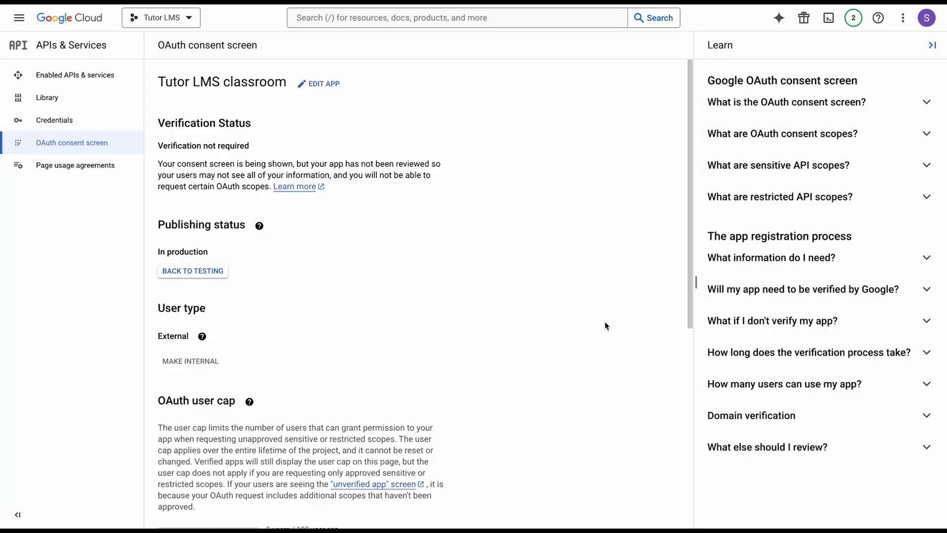
pyautogui.moveTo(393, 259)
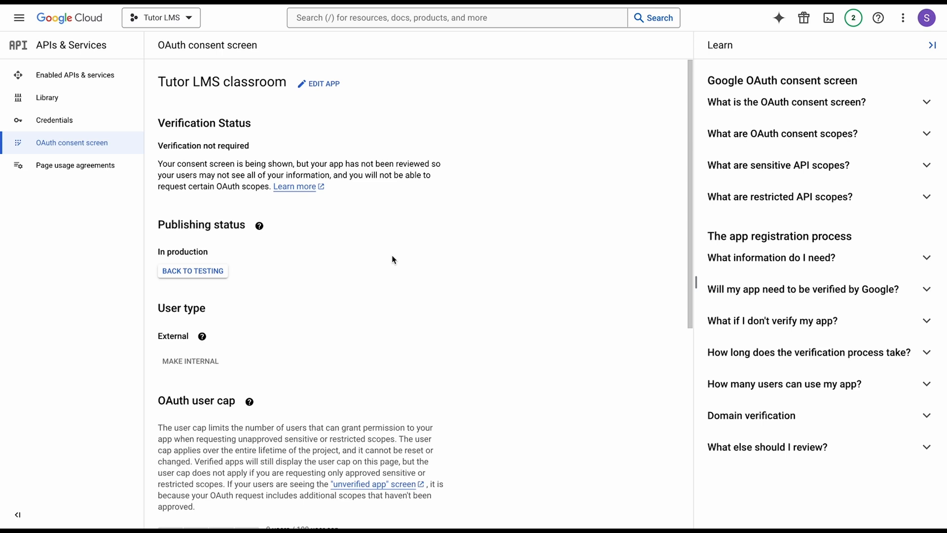
pyautogui.moveTo(240, 140)
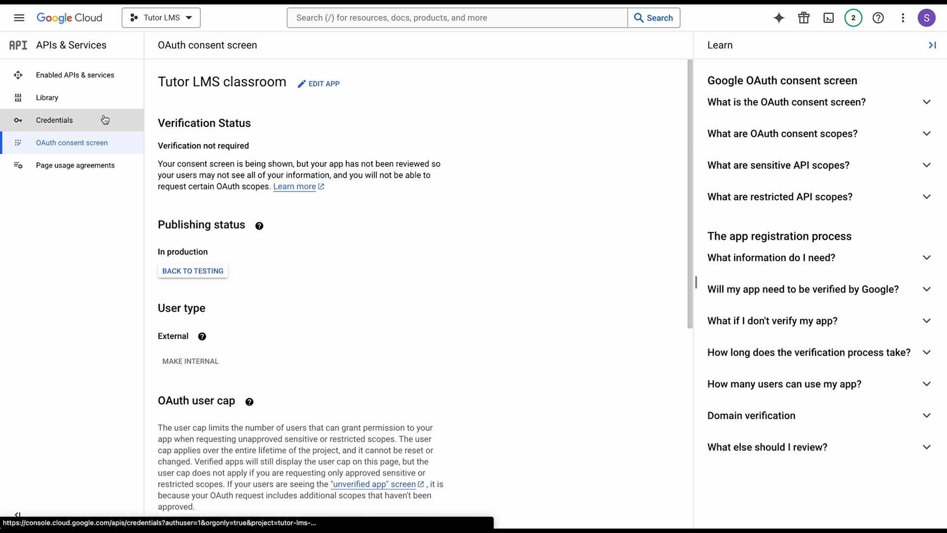
pyautogui.click(54, 119)
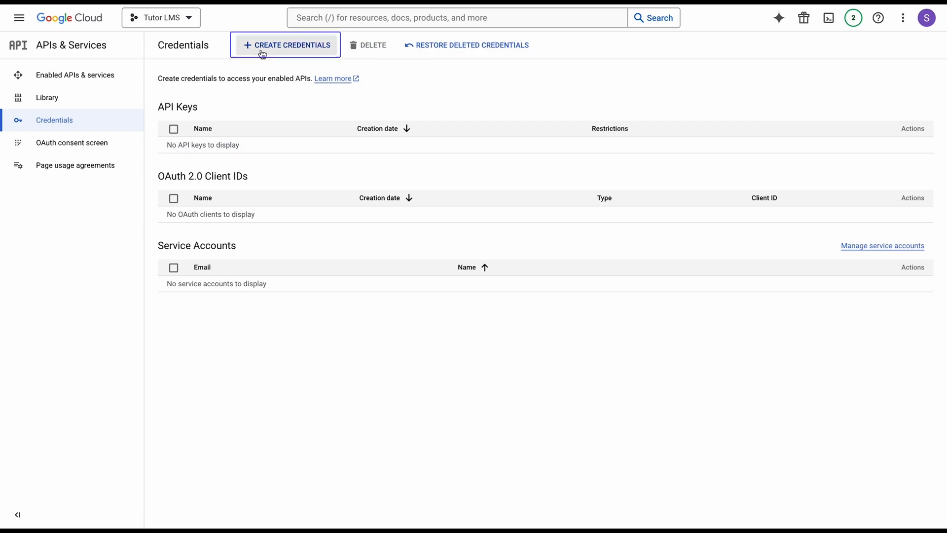
# - Begin an OAuth client ID of application type Web application, named Web client 1
pyautogui.click(286, 45)
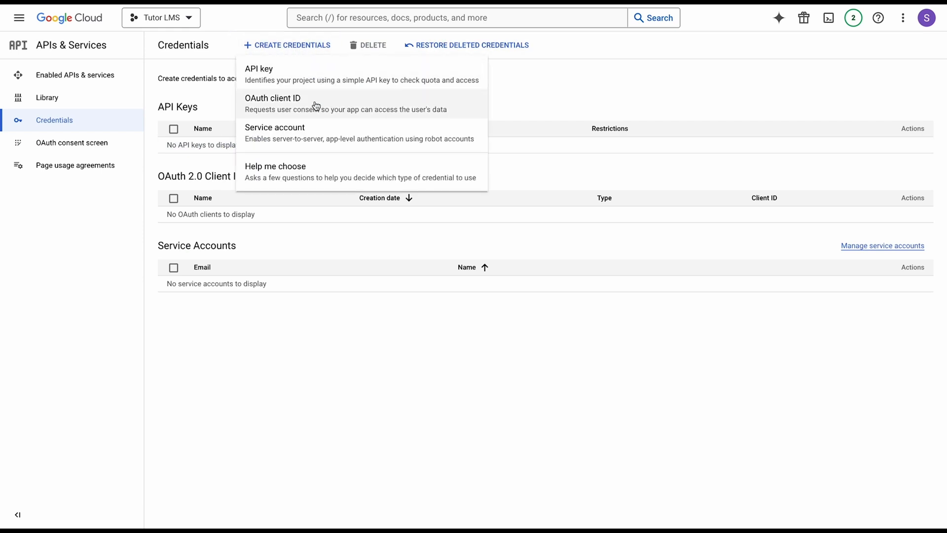
pyautogui.click(272, 97)
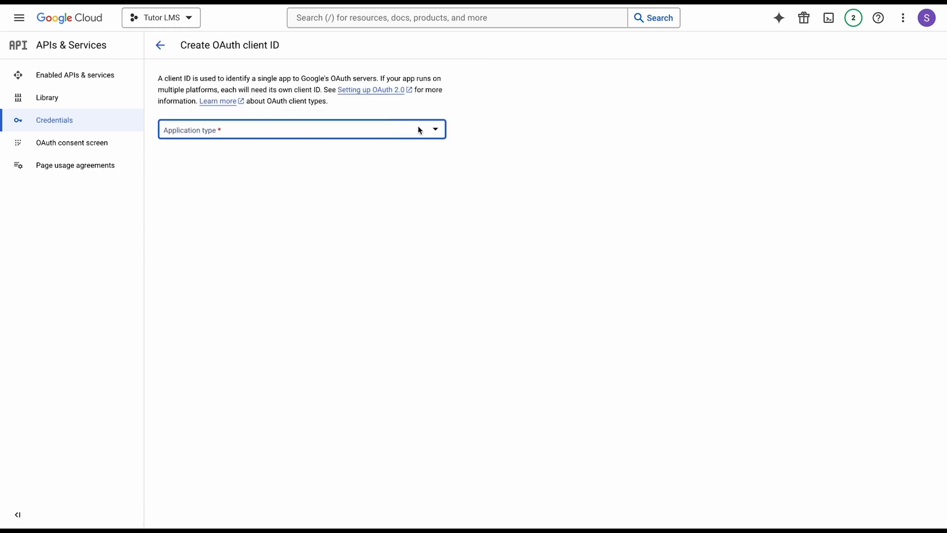
pyautogui.click(302, 129)
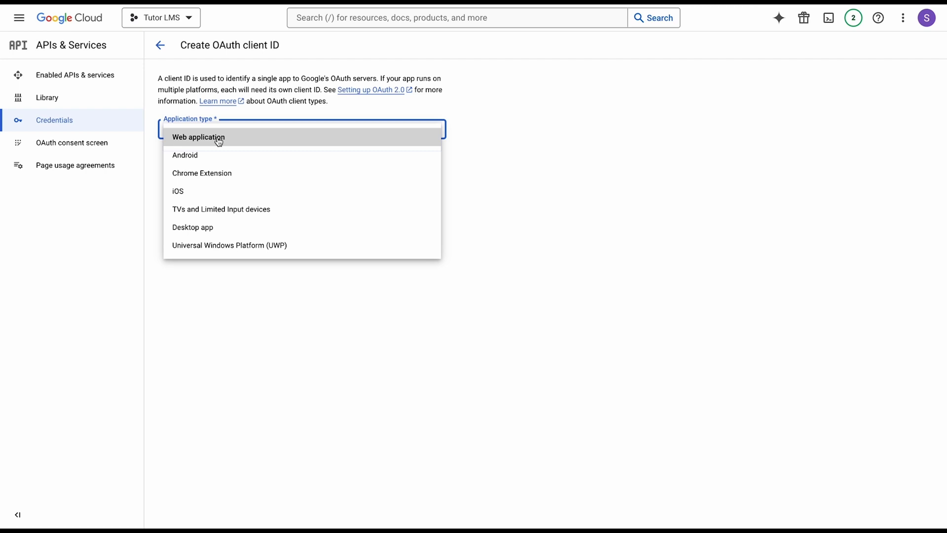
pyautogui.click(199, 137)
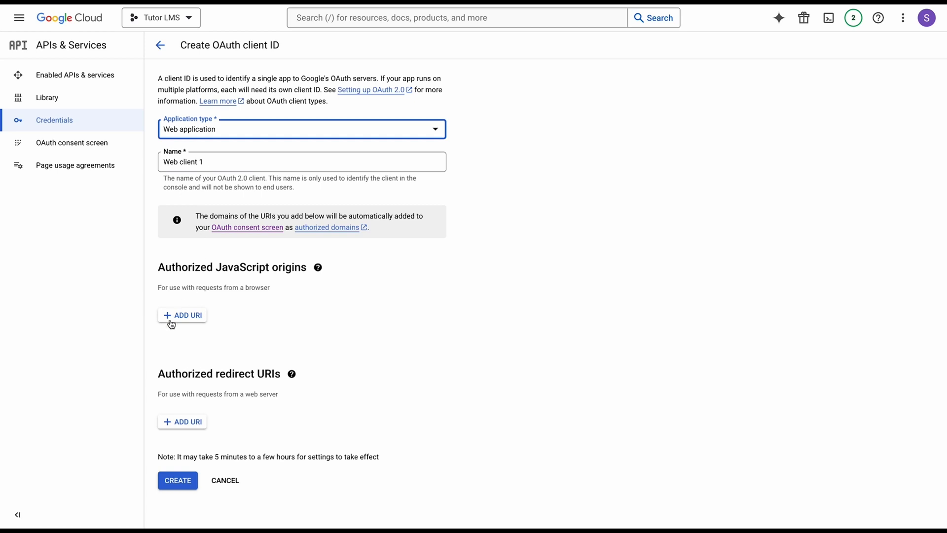
pyautogui.moveTo(250, 373)
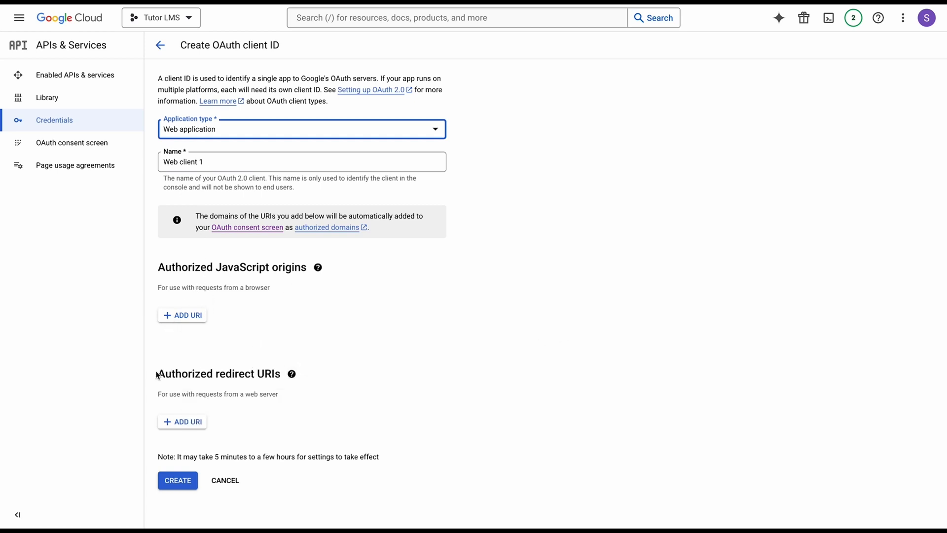
pyautogui.click(292, 374)
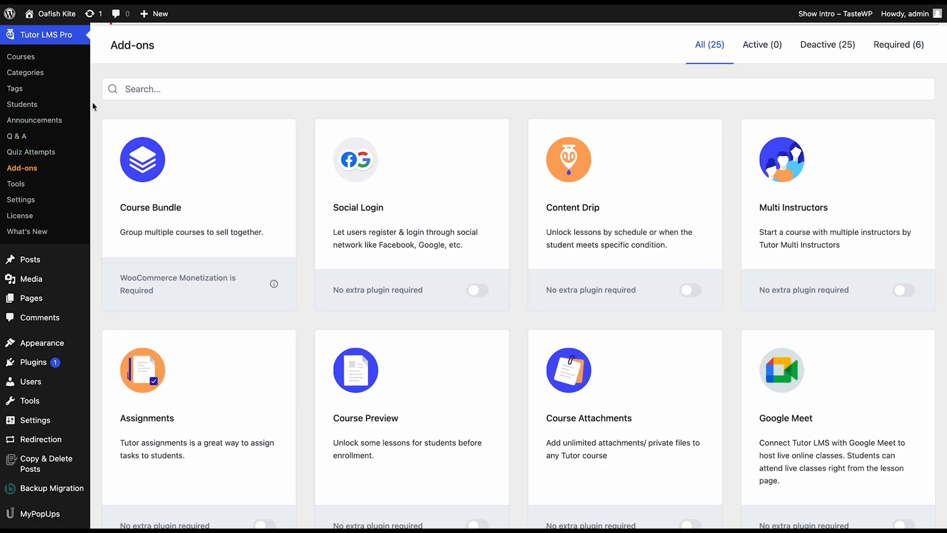
pyautogui.moveTo(295, 162)
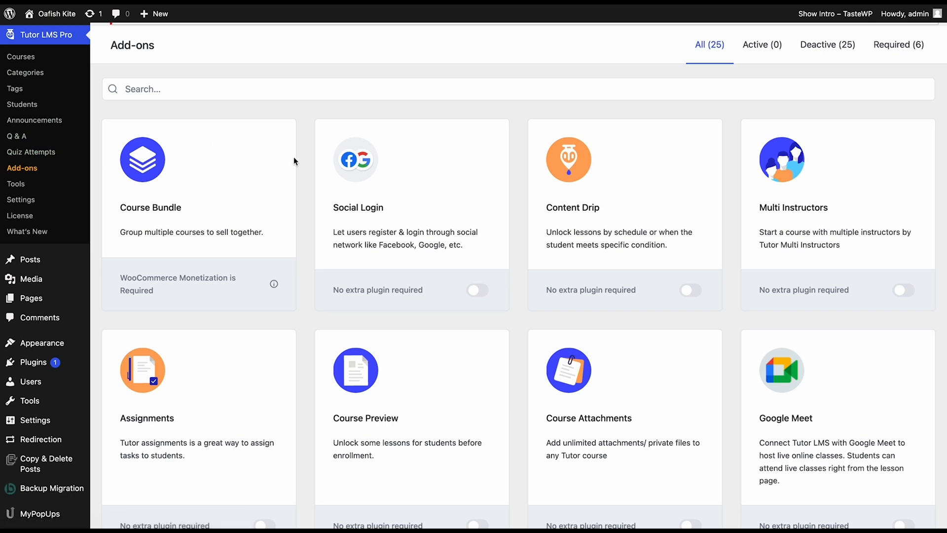
pyautogui.moveTo(298, 153)
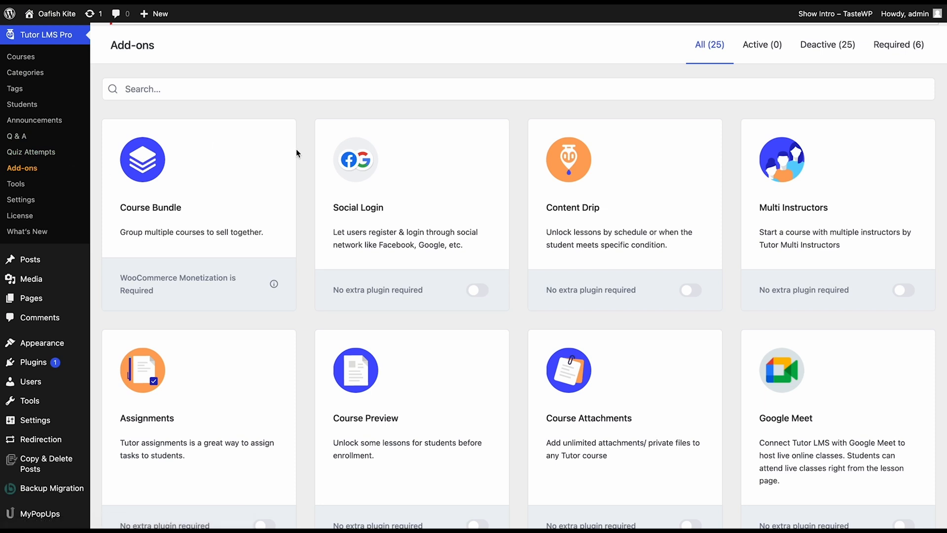
pyautogui.moveTo(42, 169)
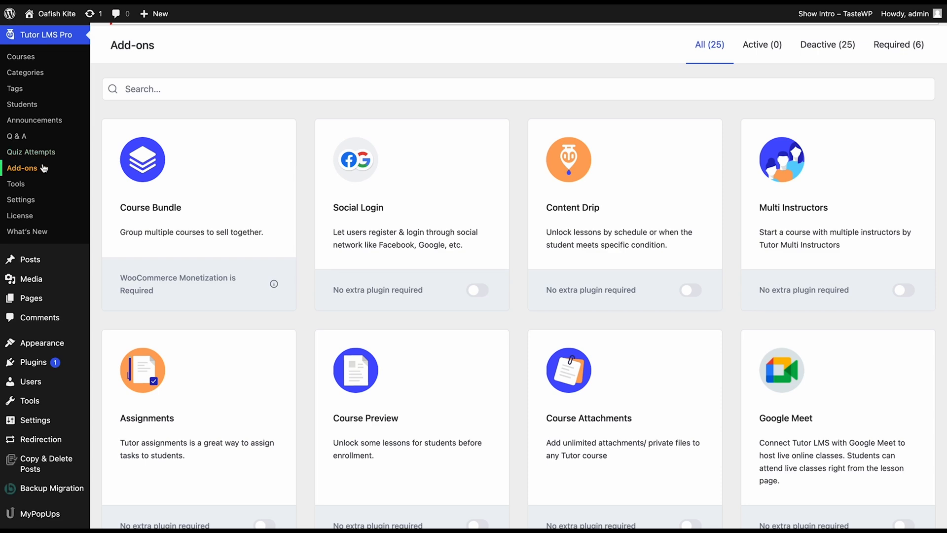
# - Scroll the Tutor LMS Add-ons page down to the Google Classroom Integration add-on
pyautogui.scroll(-3)
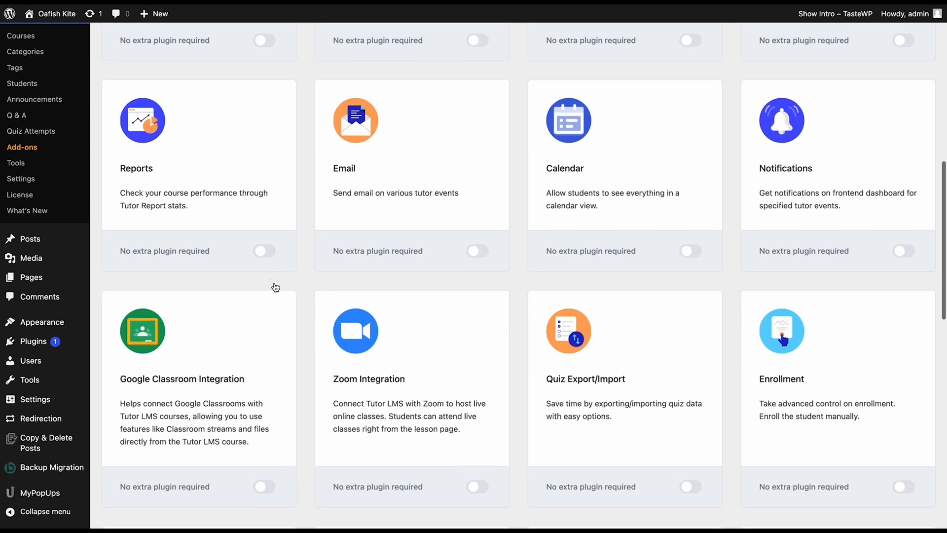
pyautogui.scroll(-3)
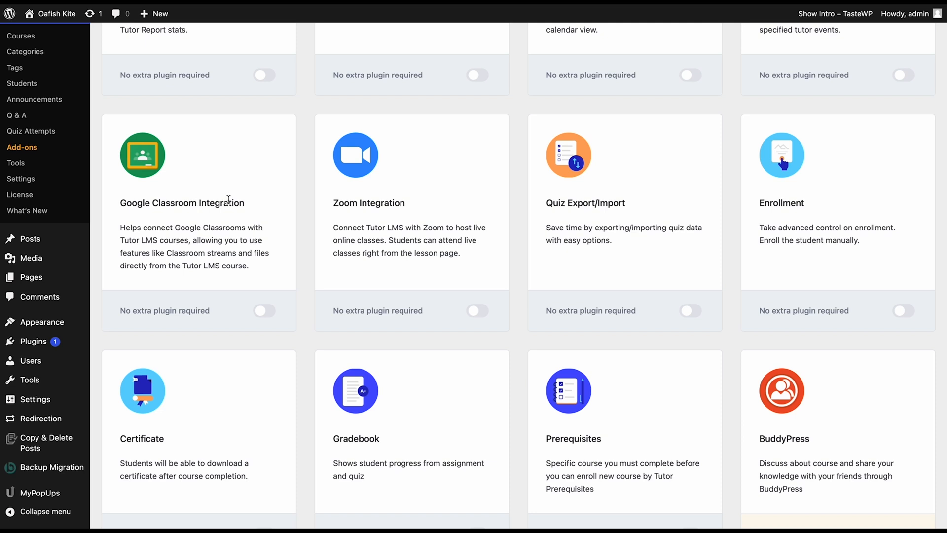
pyautogui.moveTo(267, 310)
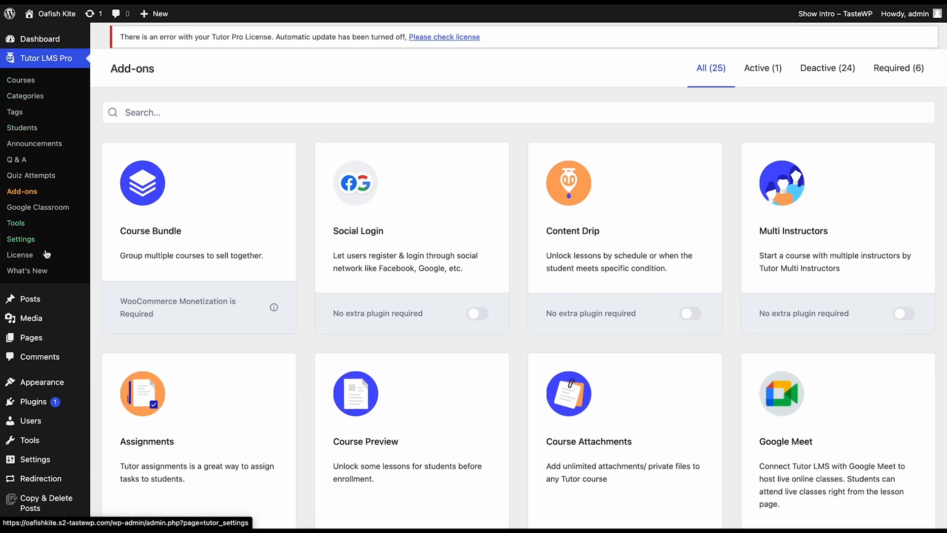
pyautogui.click(37, 207)
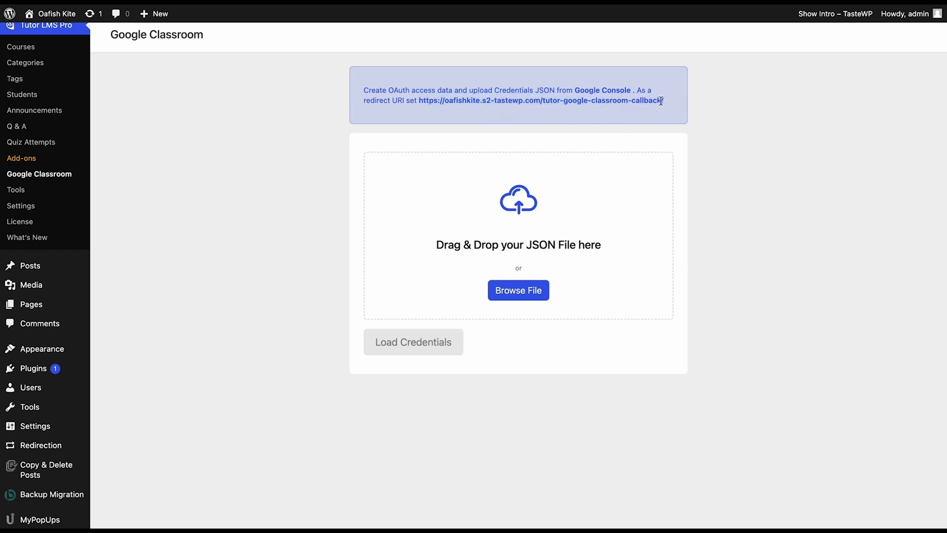
pyautogui.moveTo(657, 97)
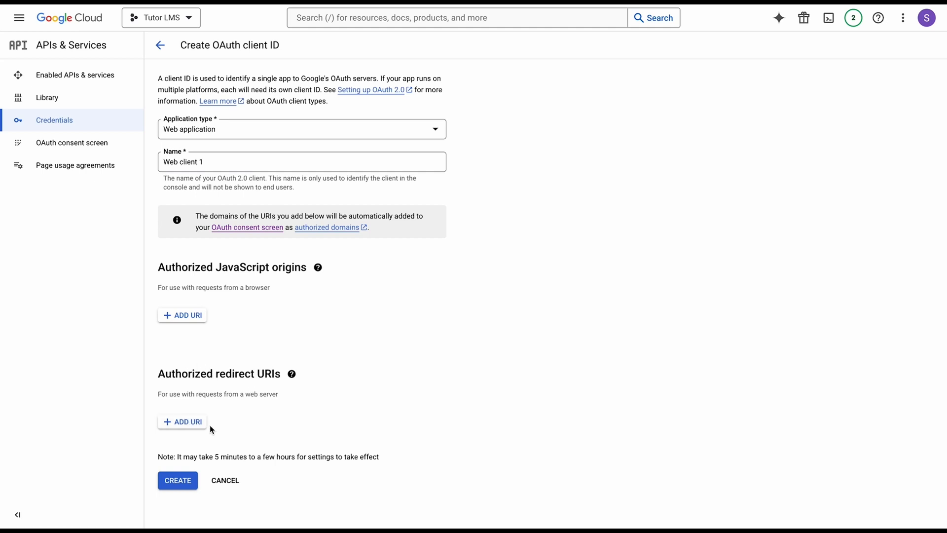
pyautogui.click(182, 422)
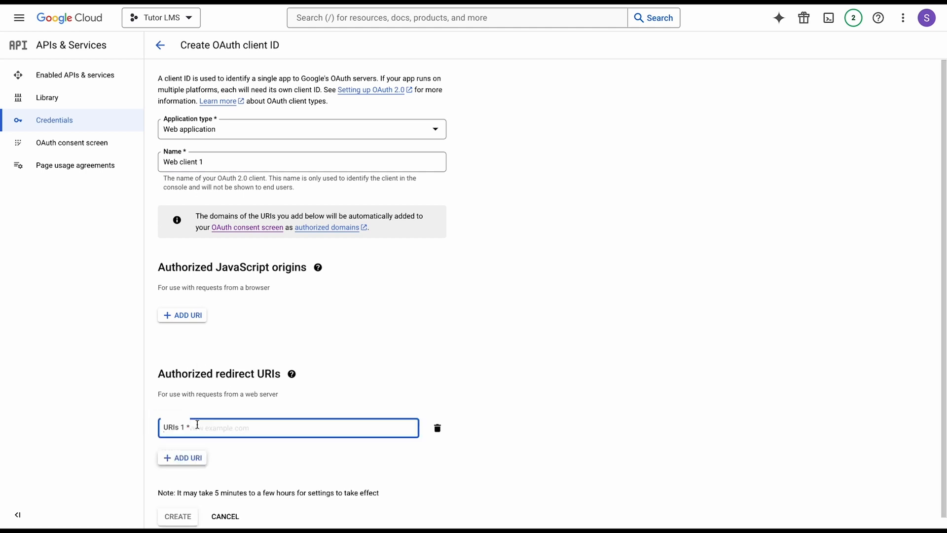
pyautogui.write('https://oafishkite.s2-tastewp.com/tutor-google-classroom-callback/')
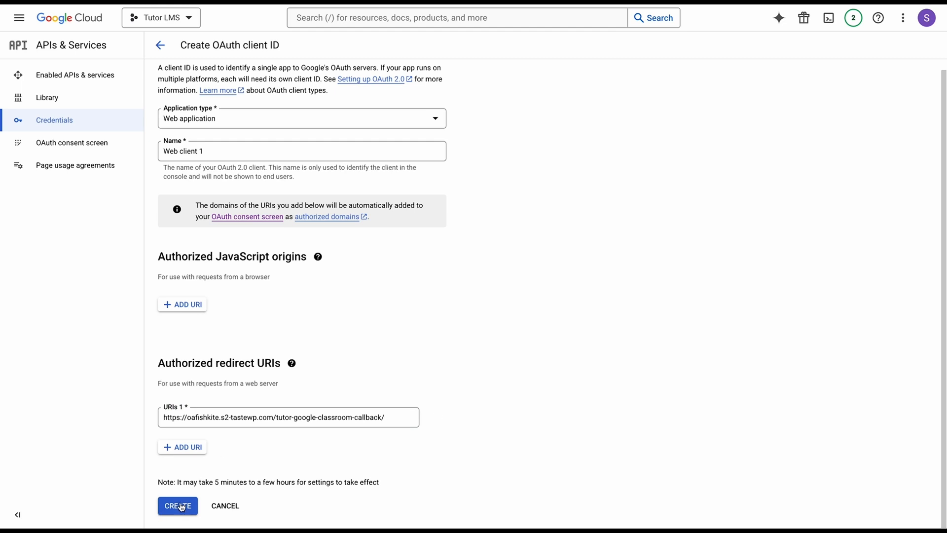
pyautogui.click(177, 505)
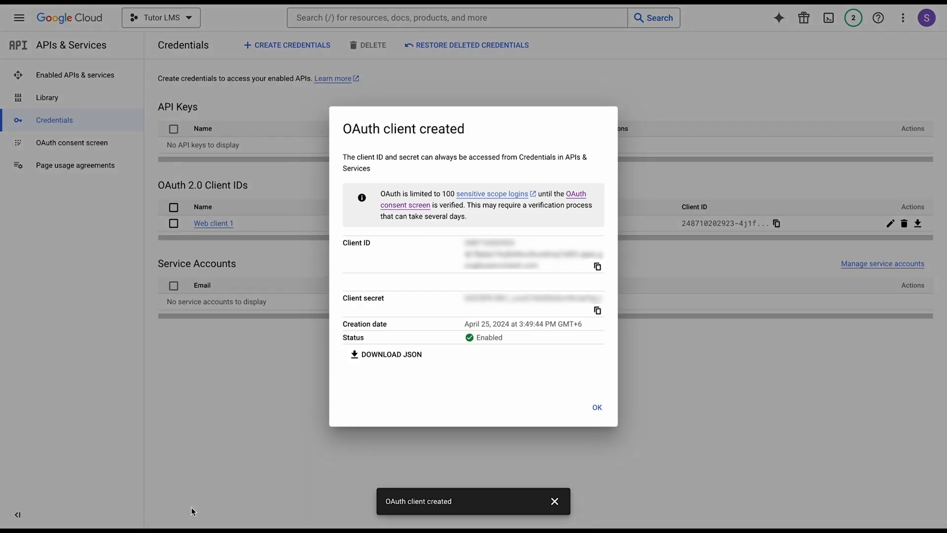
pyautogui.moveTo(380, 247)
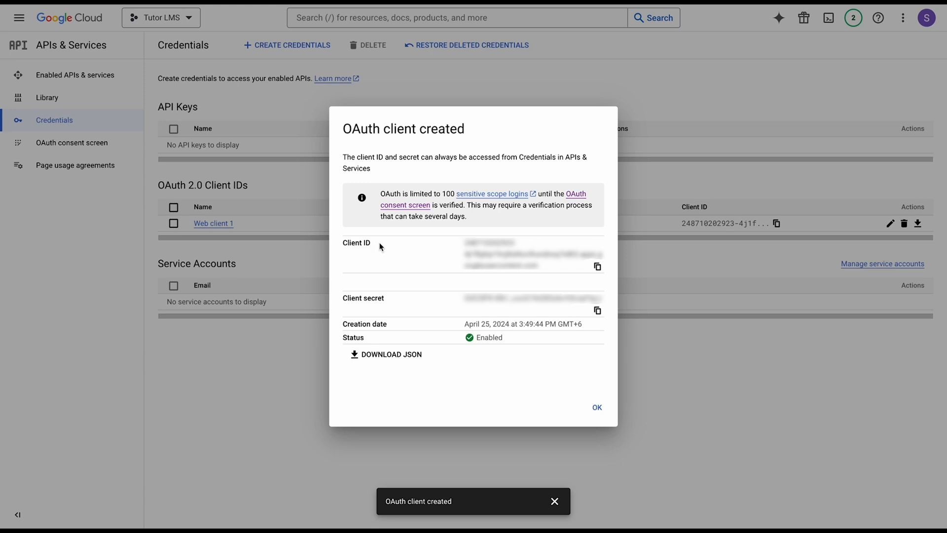
pyautogui.moveTo(407, 329)
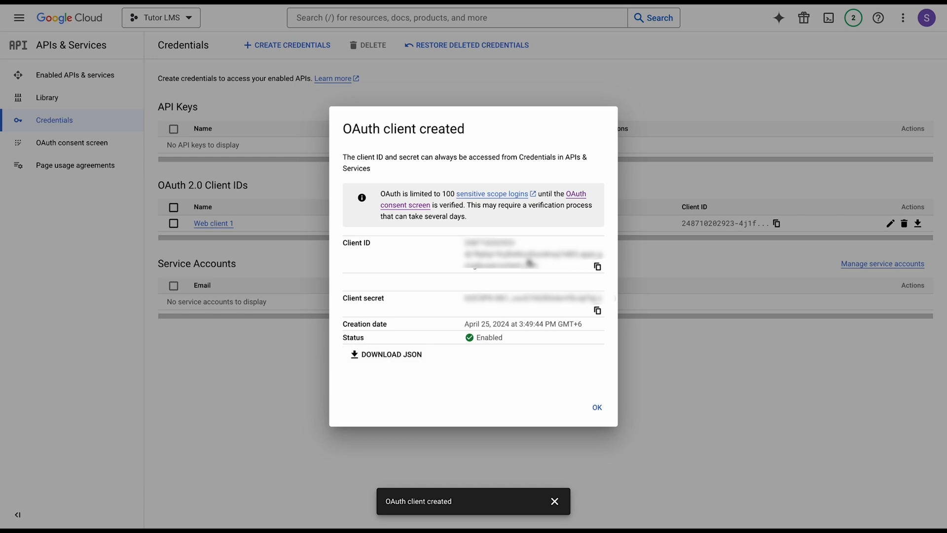
# - Download the new OAuth client's credentials as a JSON file
pyautogui.click(386, 354)
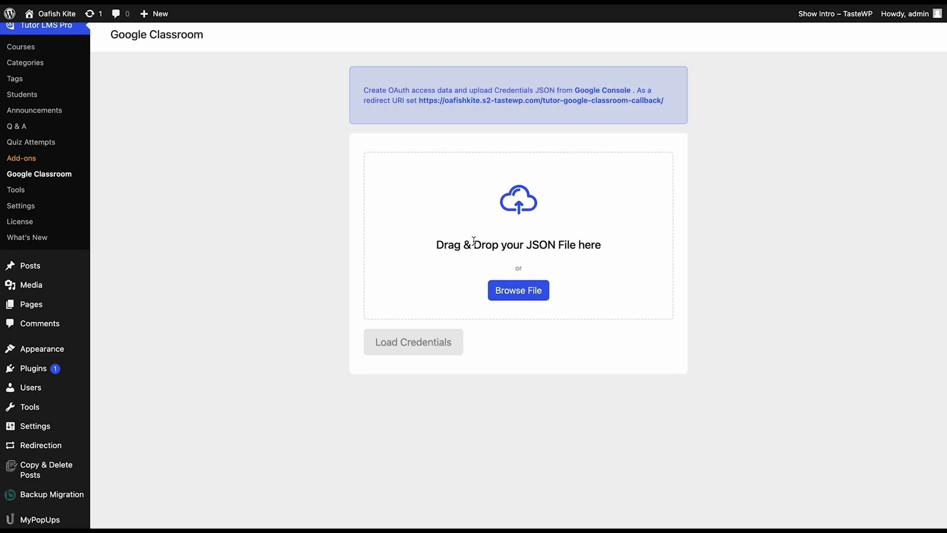
pyautogui.moveTo(564, 247)
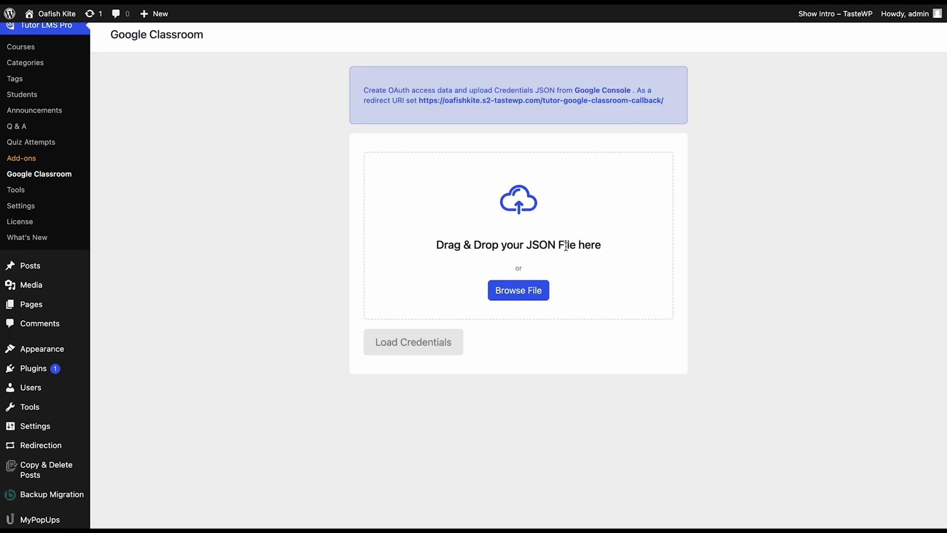
pyautogui.moveTo(505, 163)
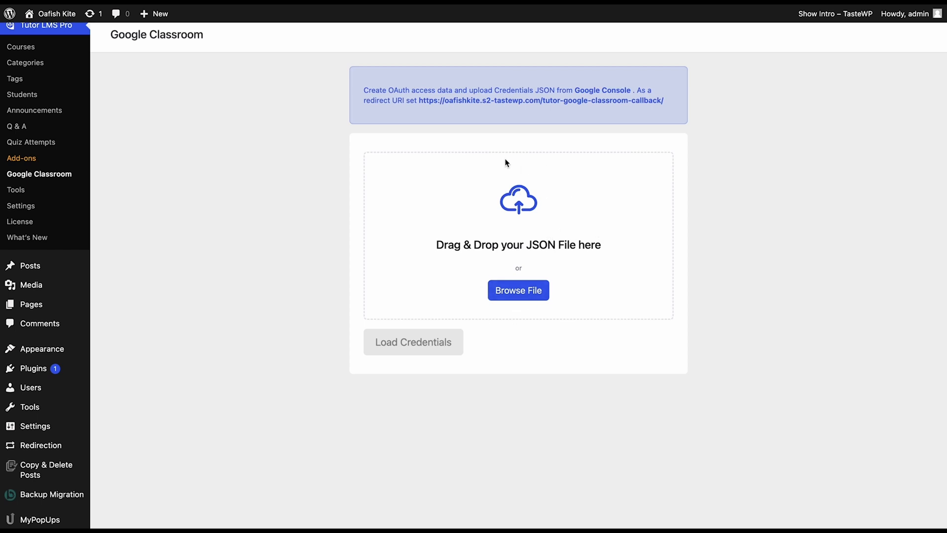
# - Load the client_secret JSON into Tutor LMS and begin allowing Google Classroom permissions
pyautogui.click(519, 290)
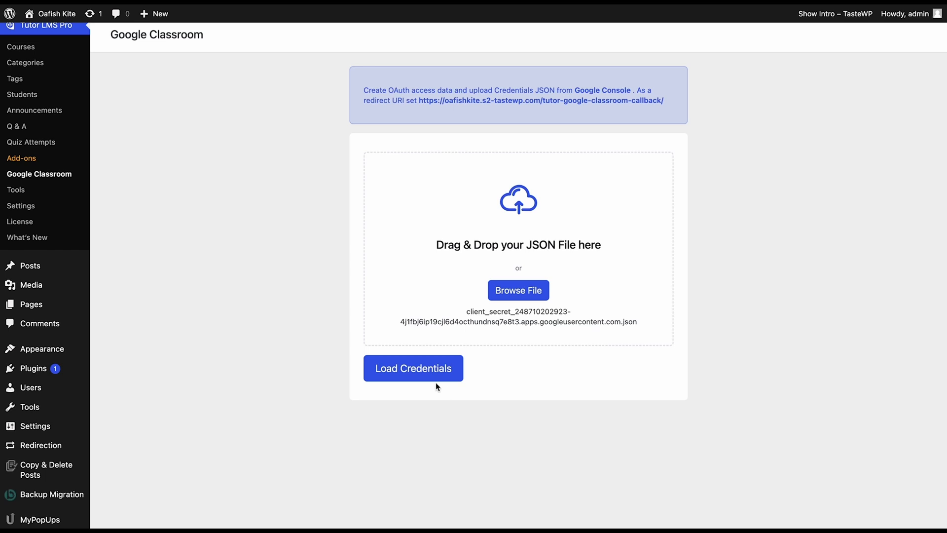
pyautogui.moveTo(444, 379)
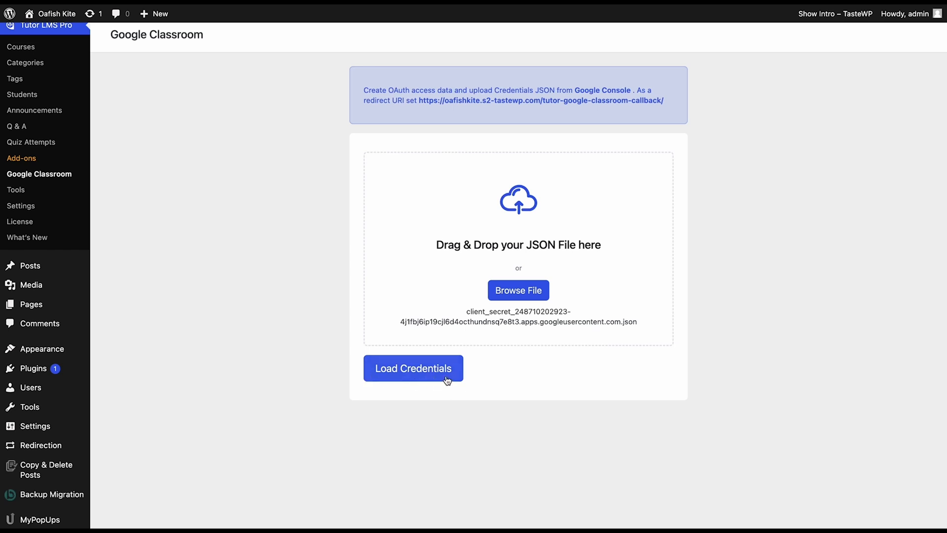
pyautogui.click(412, 368)
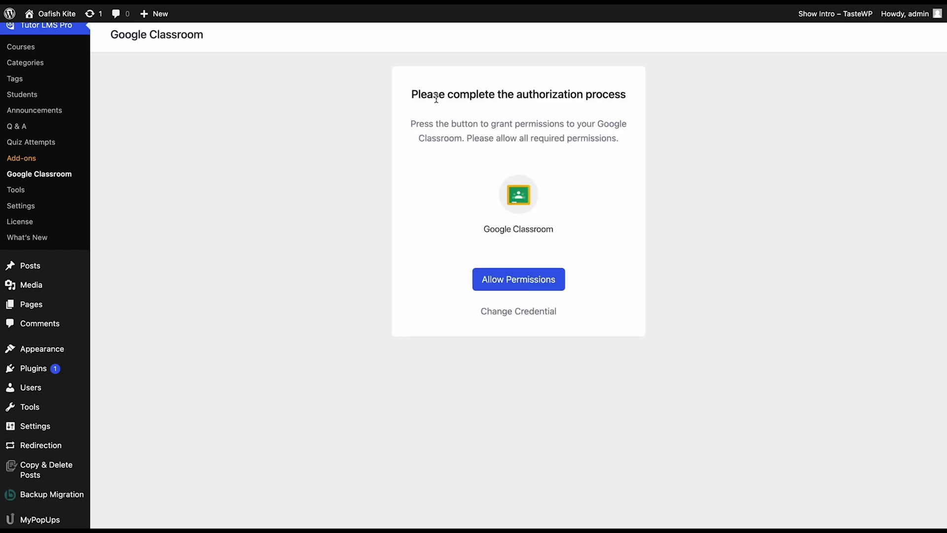
pyautogui.moveTo(463, 95)
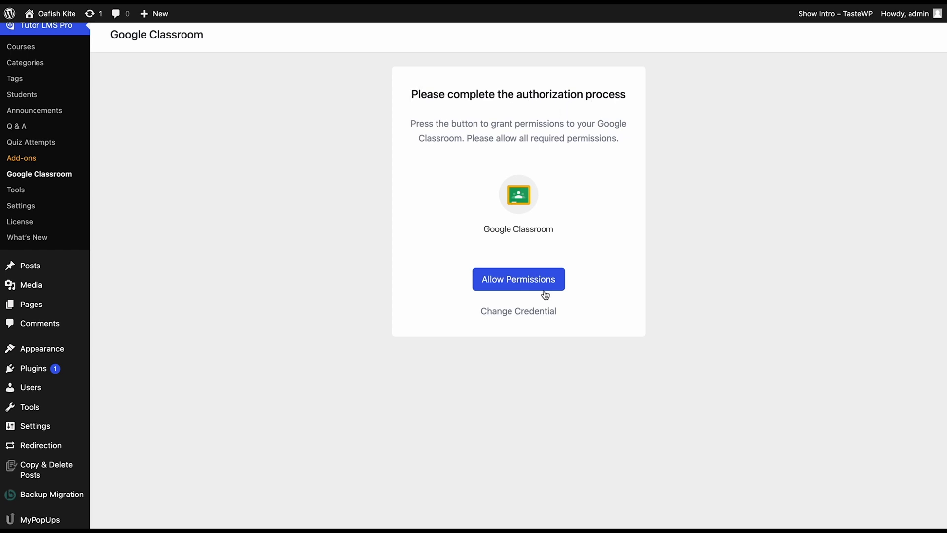
pyautogui.click(518, 279)
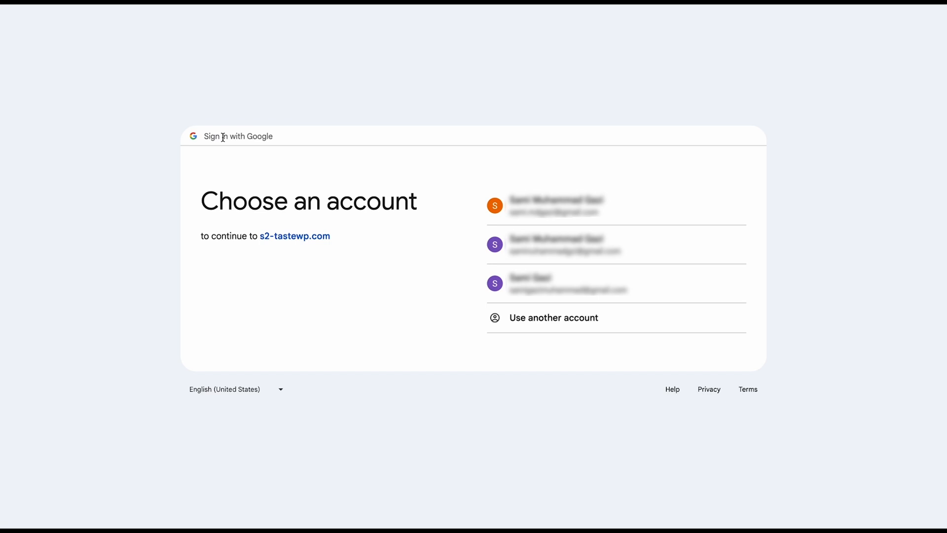
pyautogui.moveTo(358, 261)
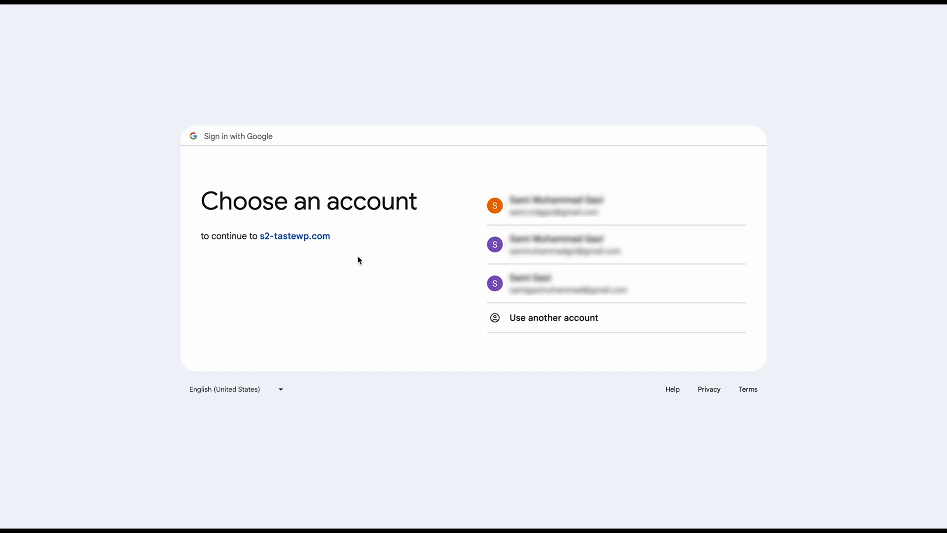
pyautogui.moveTo(410, 305)
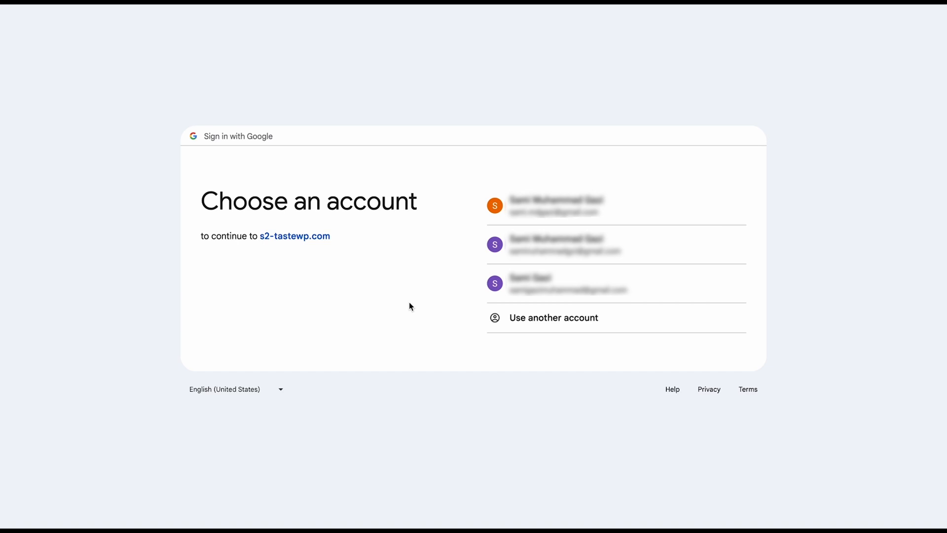
pyautogui.moveTo(394, 211)
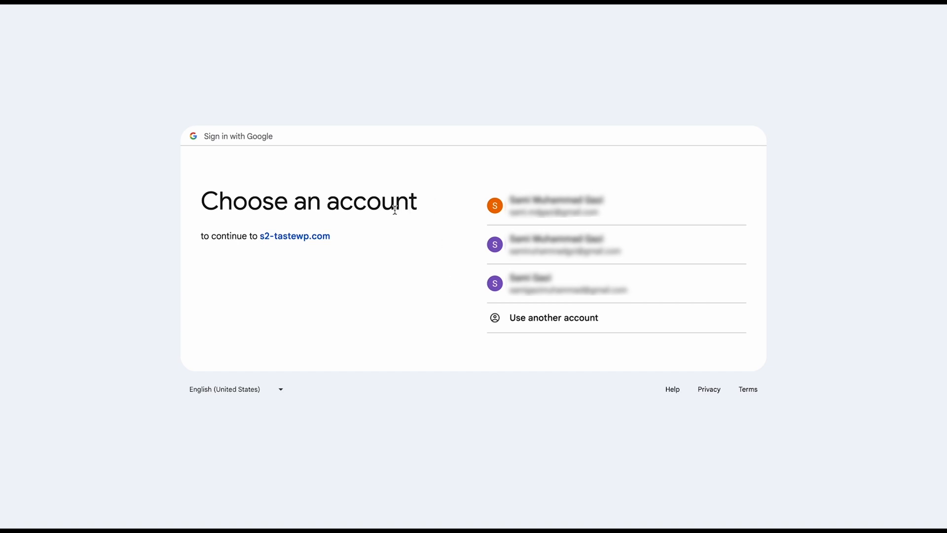
pyautogui.moveTo(414, 202)
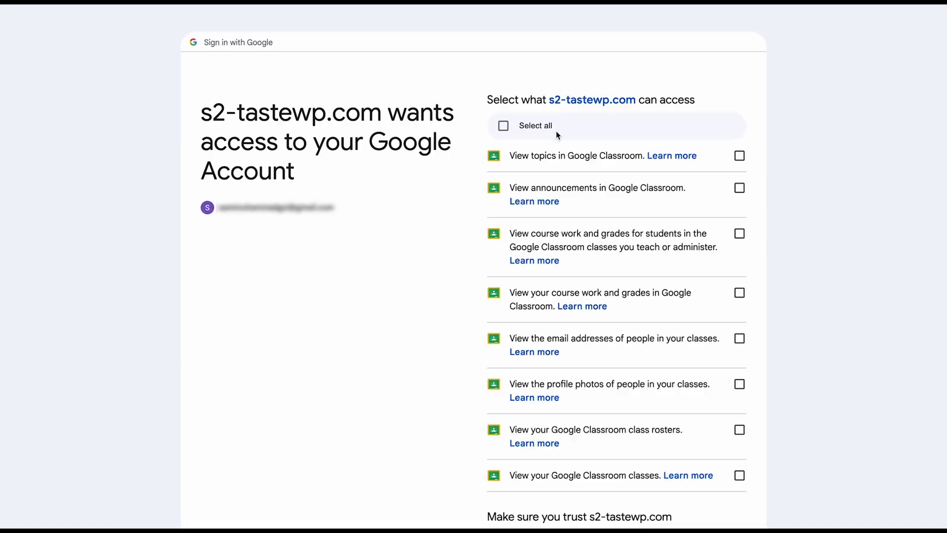
pyautogui.moveTo(484, 130)
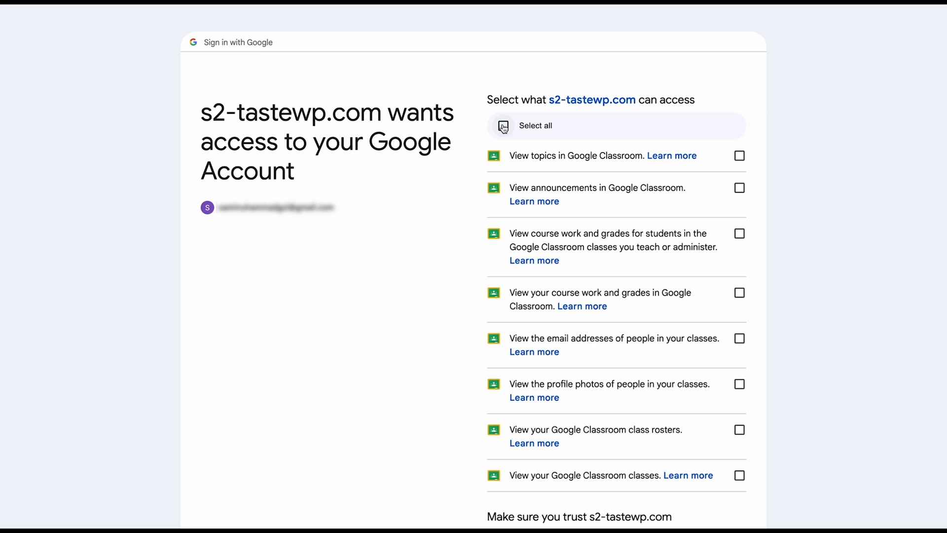
# - Grant s2-tastewp.com every requested Google Classroom permission so Tutor LMS lists the classes
pyautogui.click(502, 127)
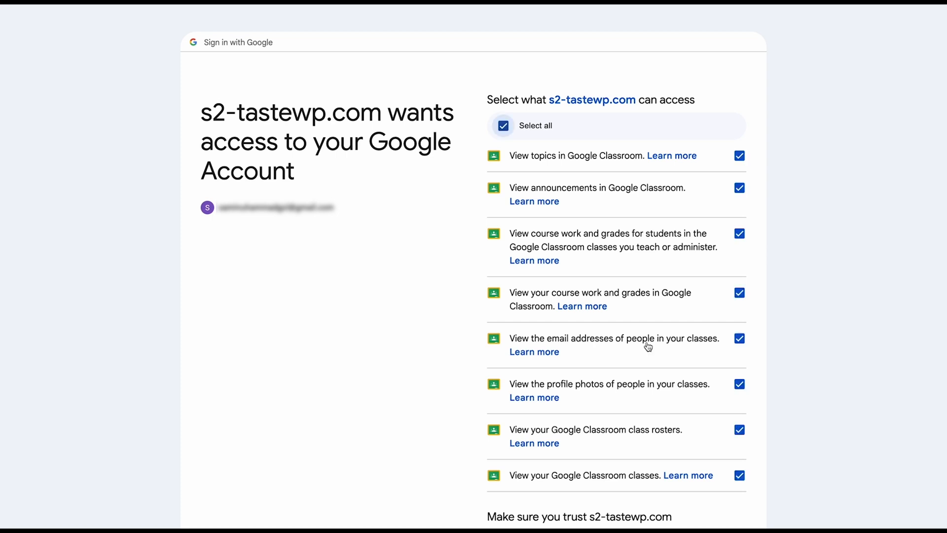
pyautogui.scroll(-3)
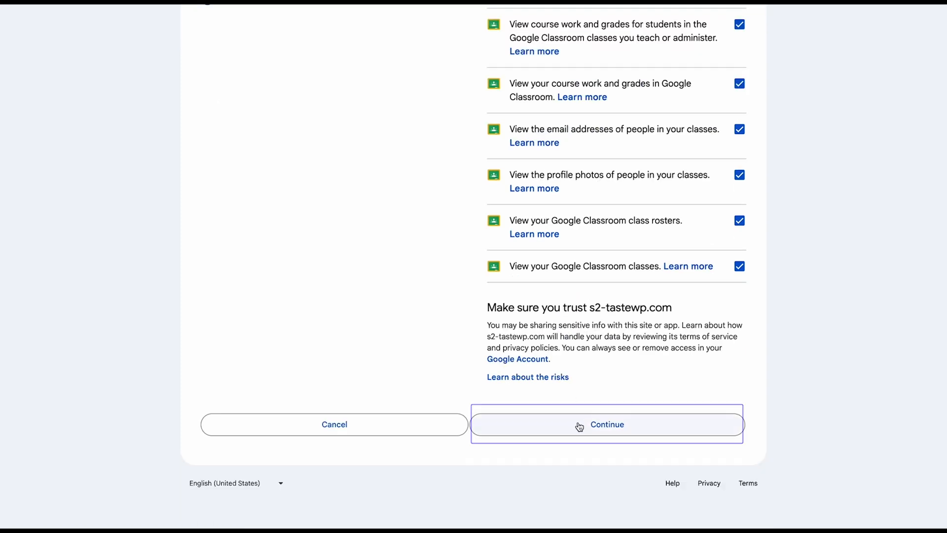
pyautogui.click(607, 424)
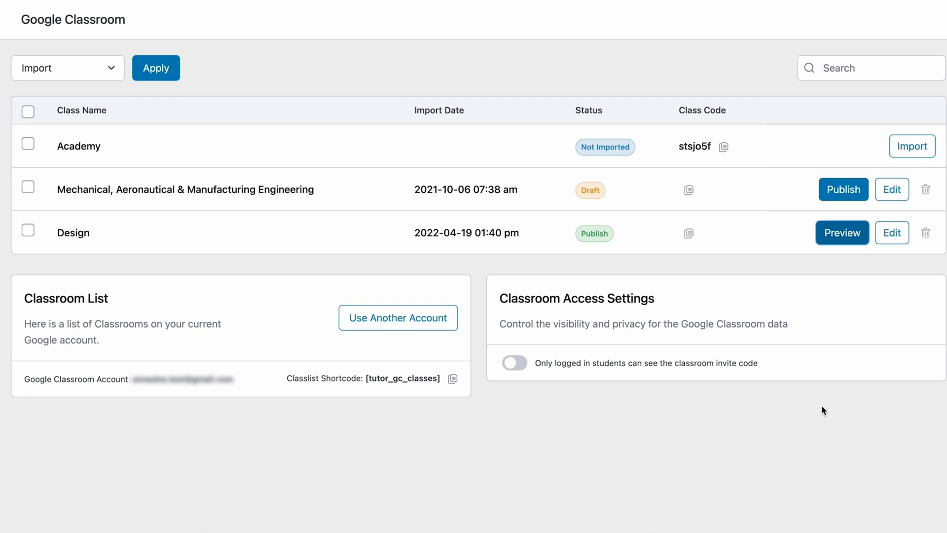